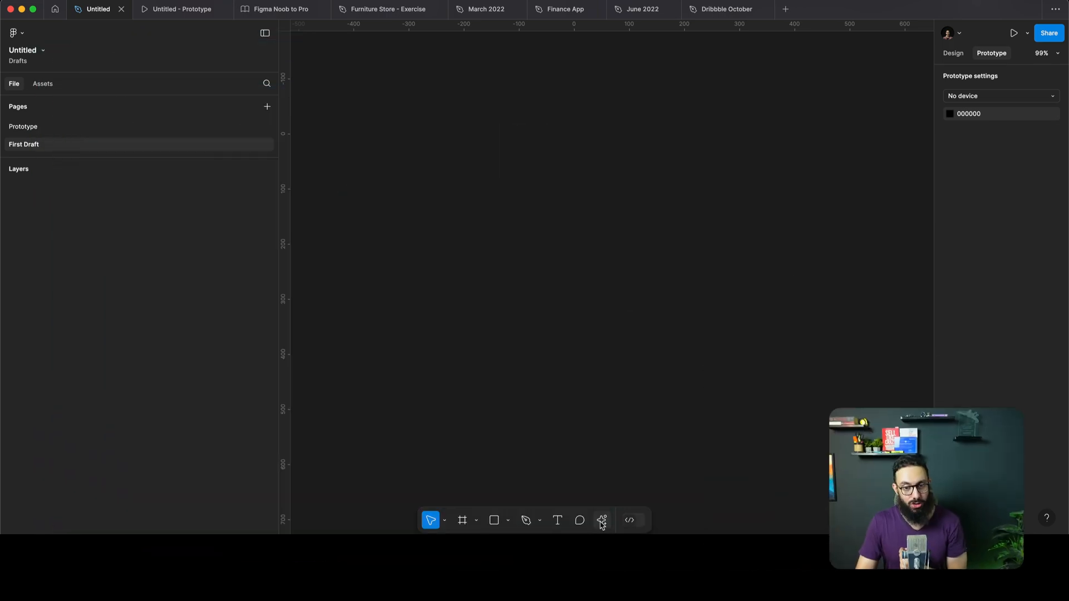
Start a First Draft Basic app with the prompt 'An AI chat application with voice function'.
click(601, 520)
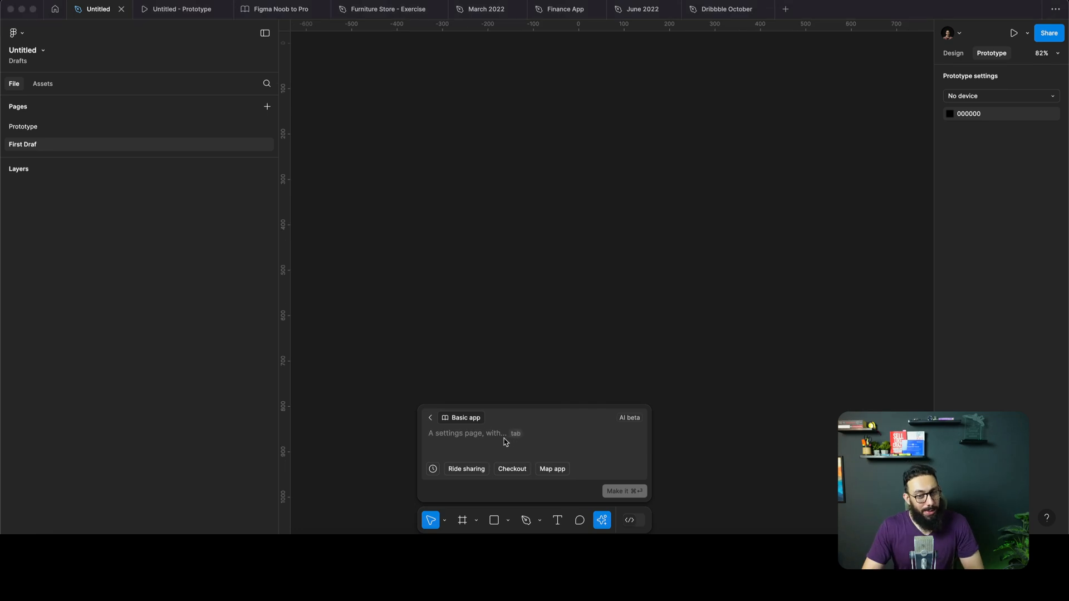
text(S)
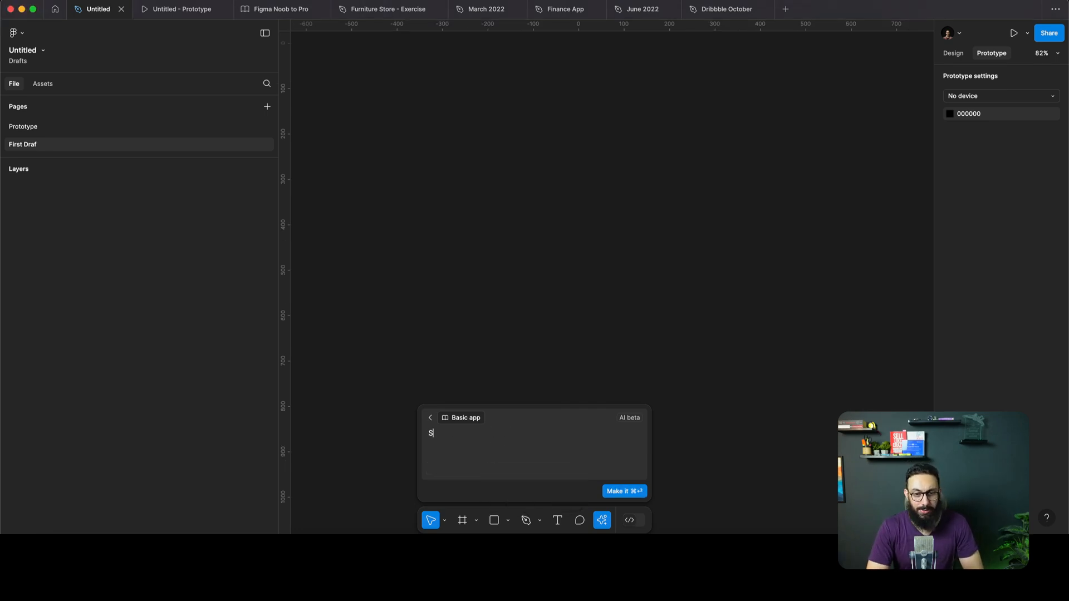
text(A chat applcation with voice function)
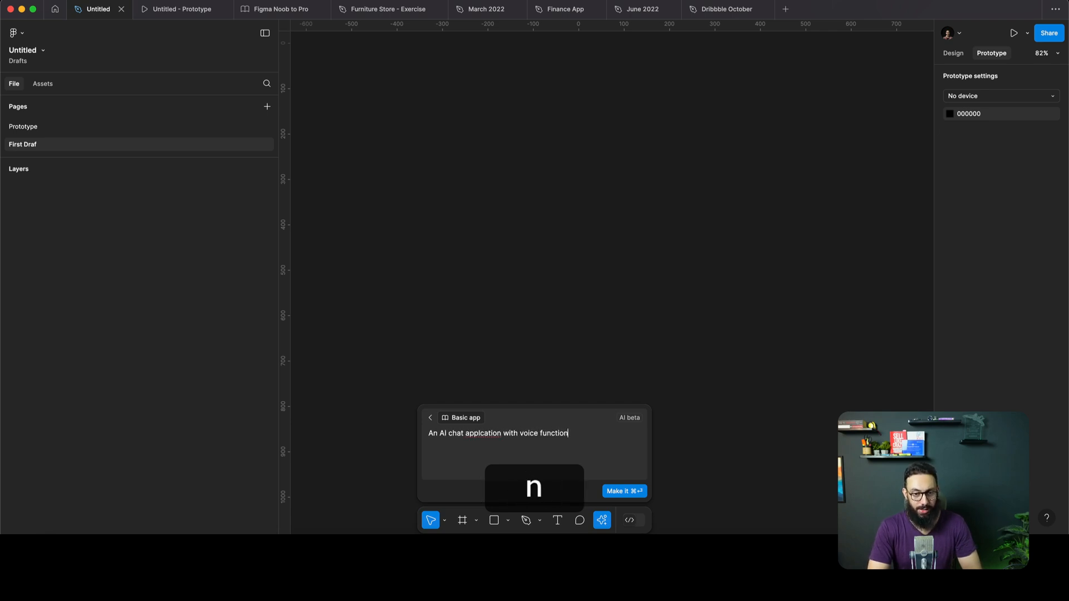
Generate the AI chat screen, preview light-purple and dark-white themes, then keep the original dark blue theme.
click(624, 491)
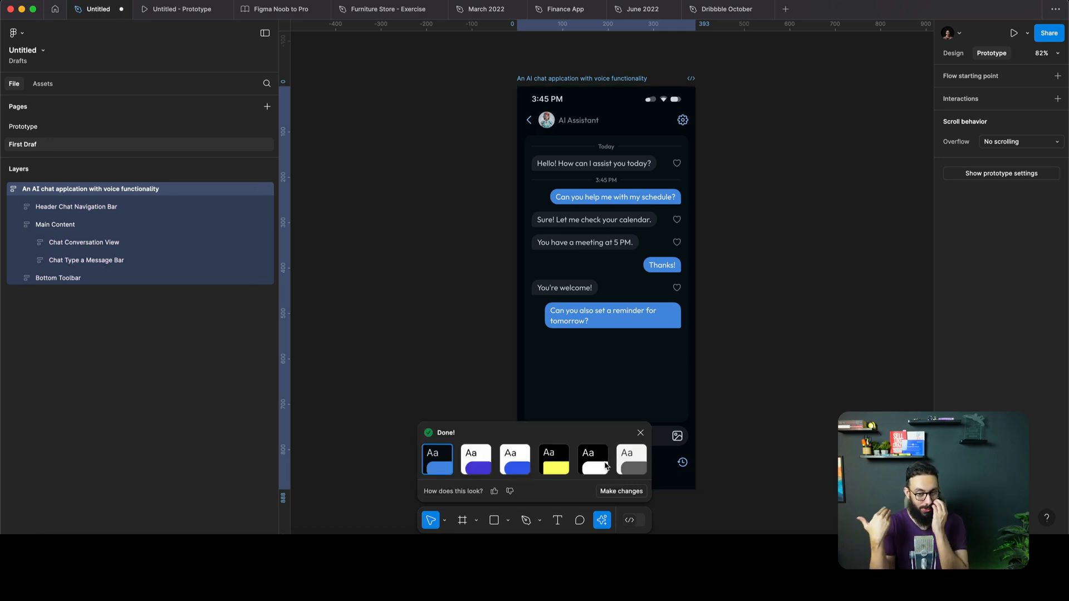
click(58, 278)
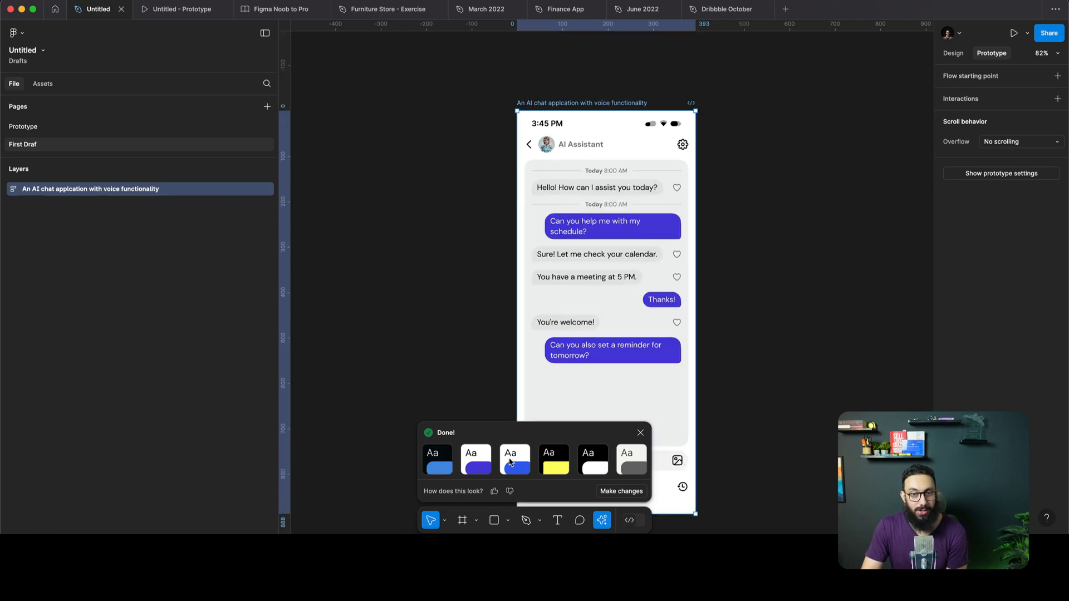
click(592, 460)
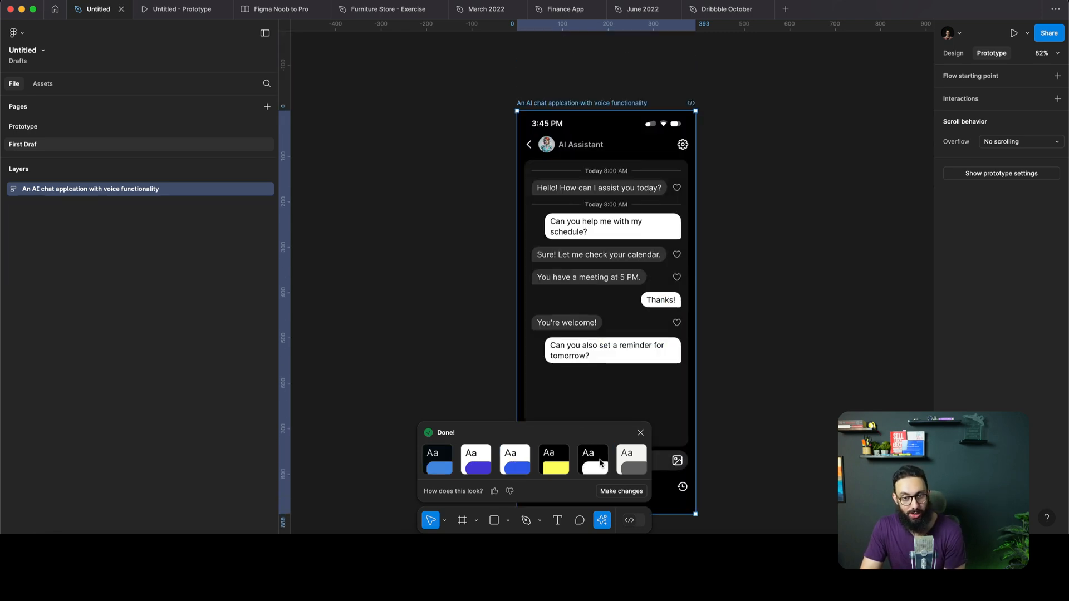
click(553, 459)
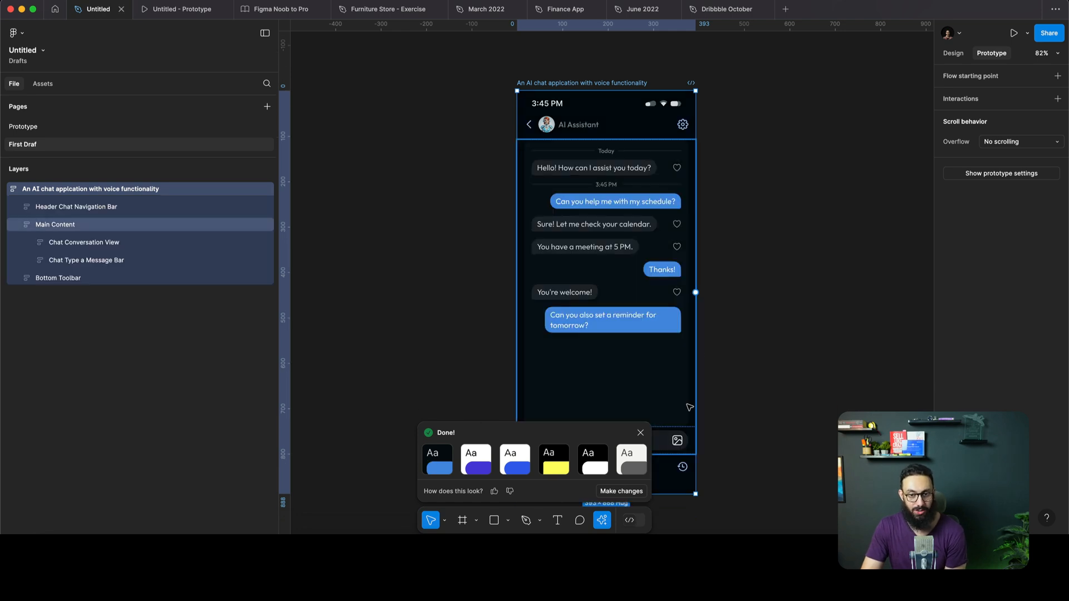
scroll(down, 3)
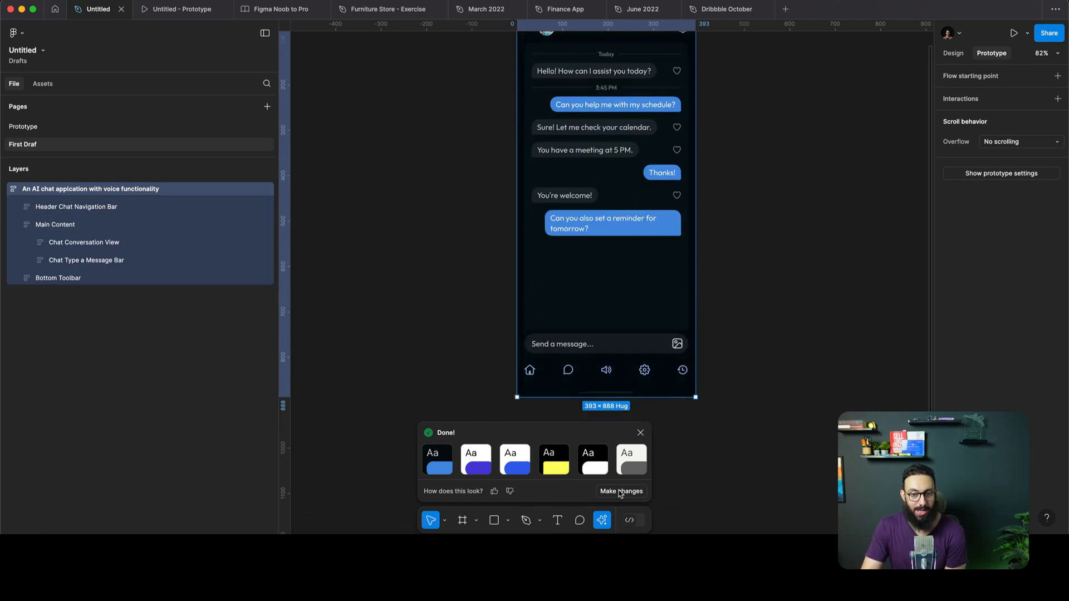
Adjust the design's accent colour, settling on a custom green for the message bubbles.
click(621, 492)
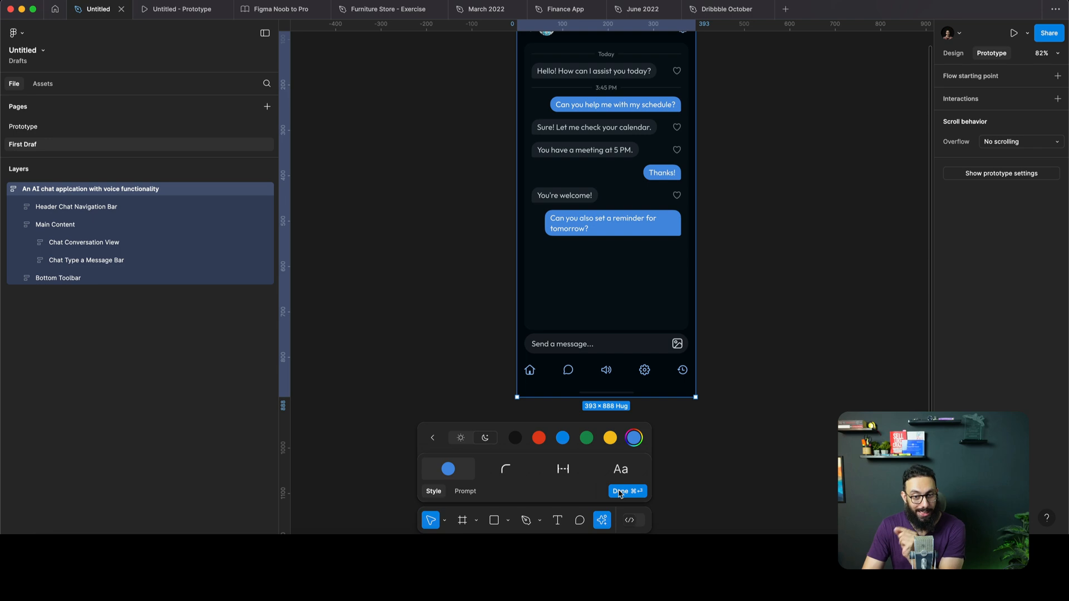
click(586, 438)
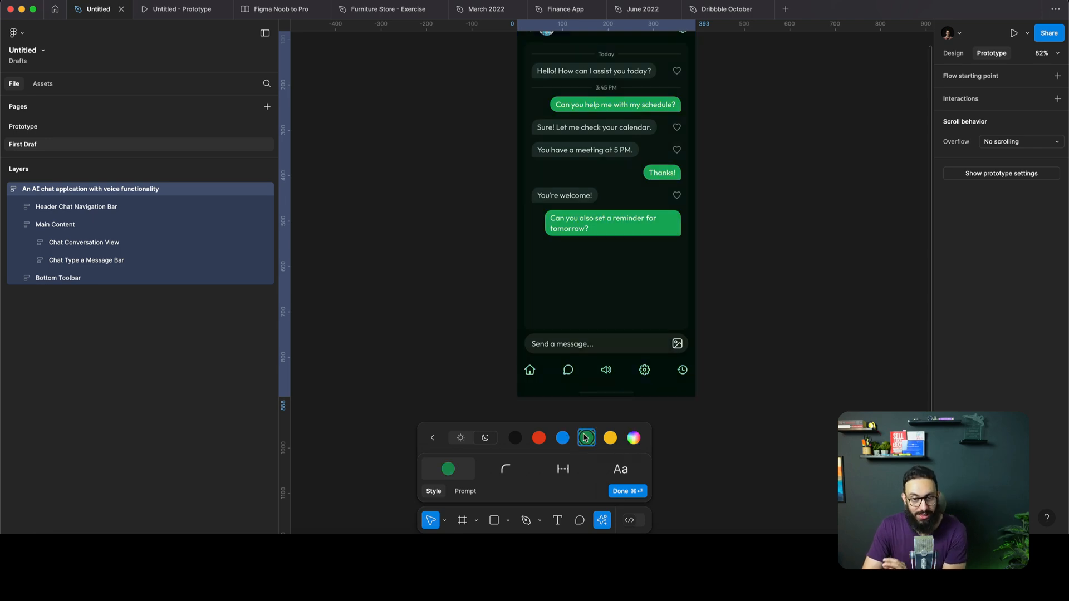
click(515, 438)
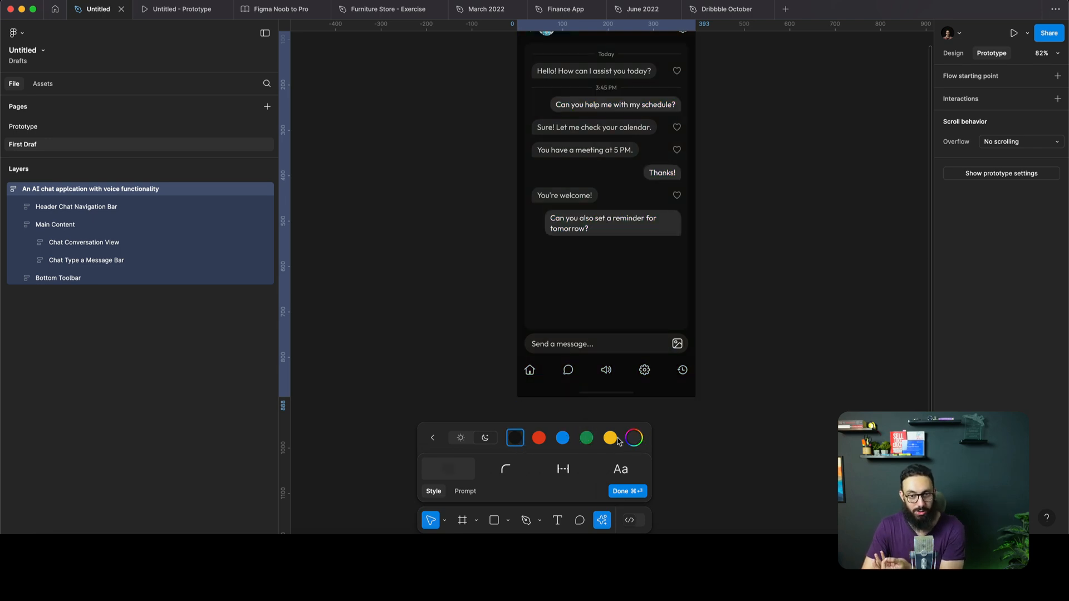
click(539, 439)
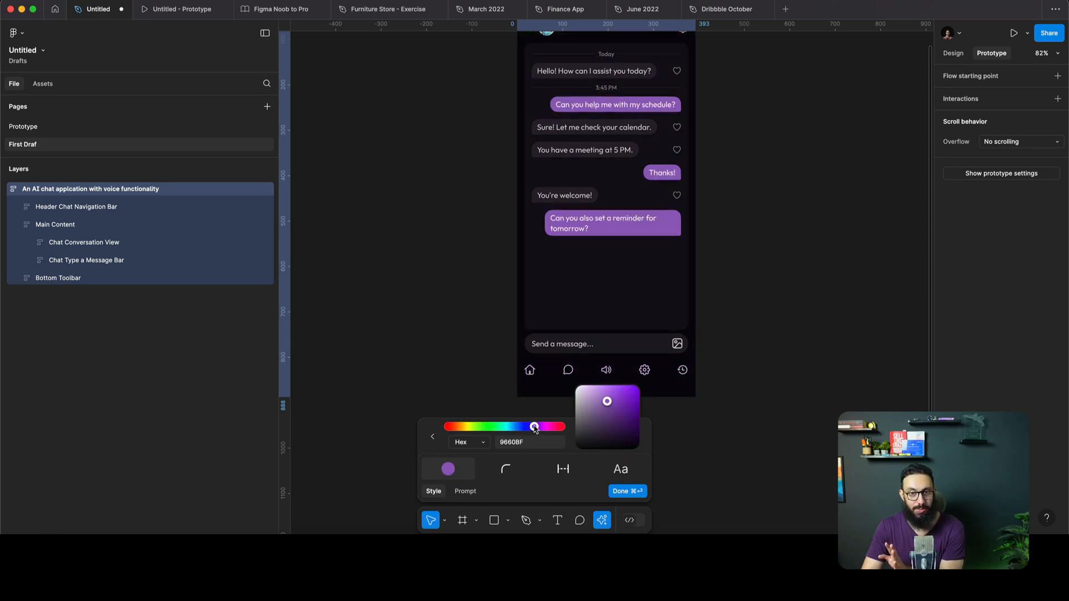
drag(535, 427, 482, 427)
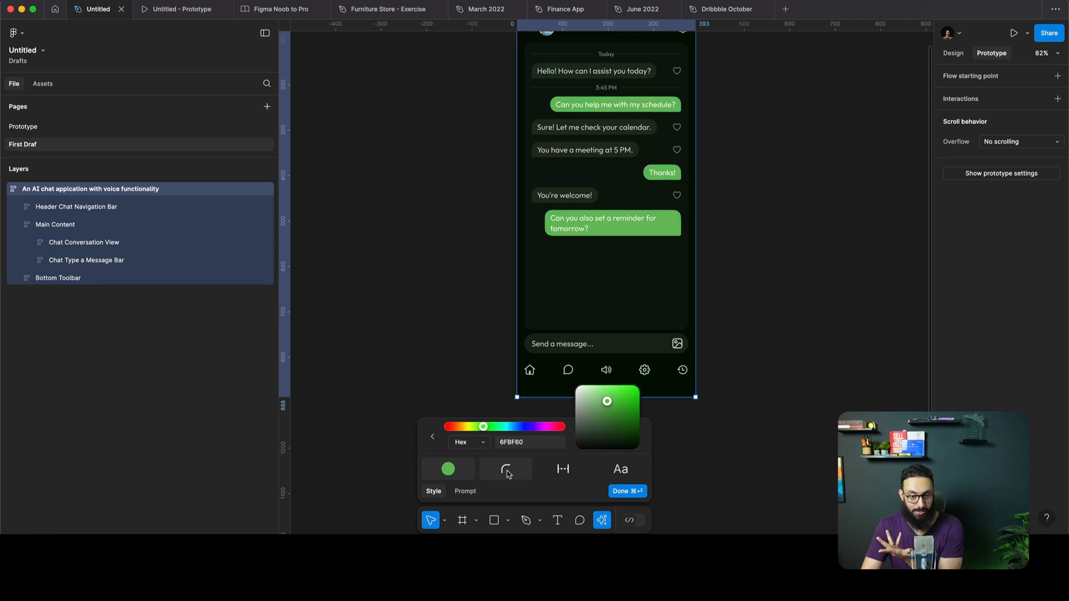
Make the bubble corners rounder and choose a different body font.
click(505, 469)
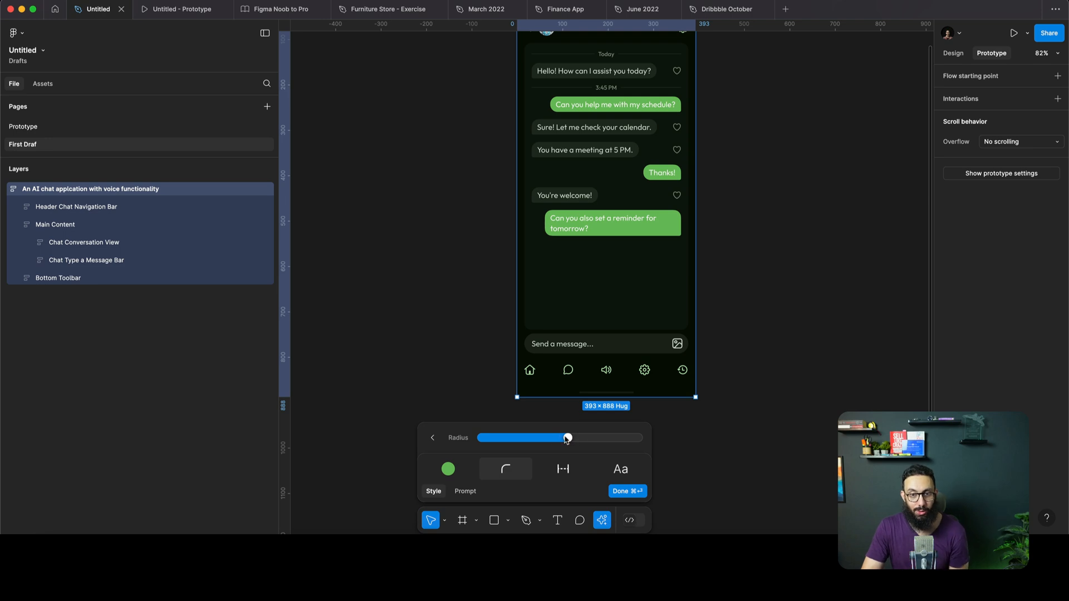
drag(567, 438, 481, 437)
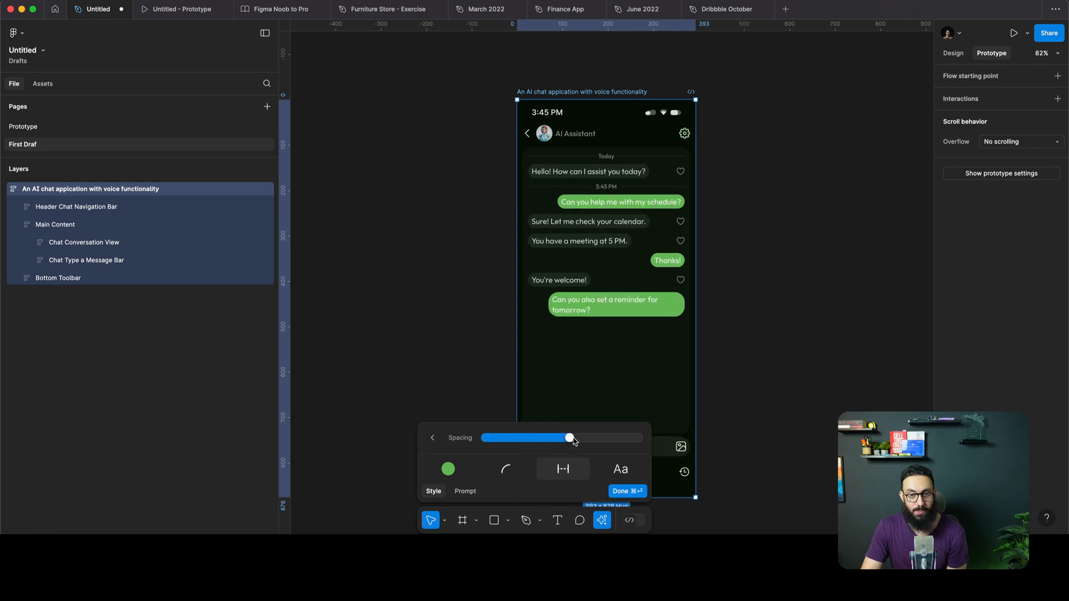
click(620, 469)
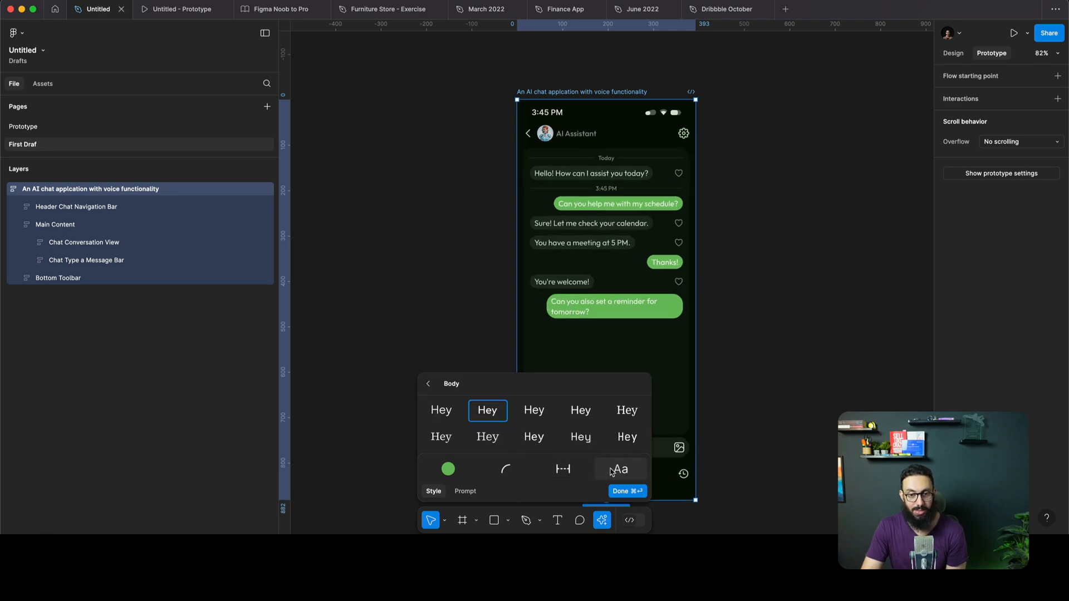
click(580, 410)
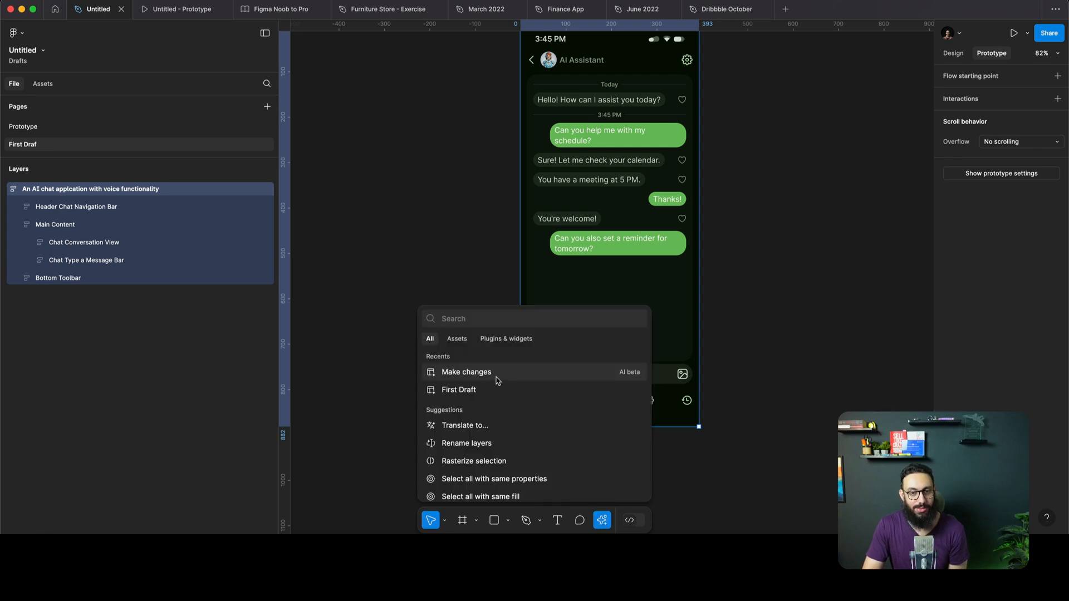
Ask the AI via the Prompt tab to add emojis to the chat messages.
click(465, 372)
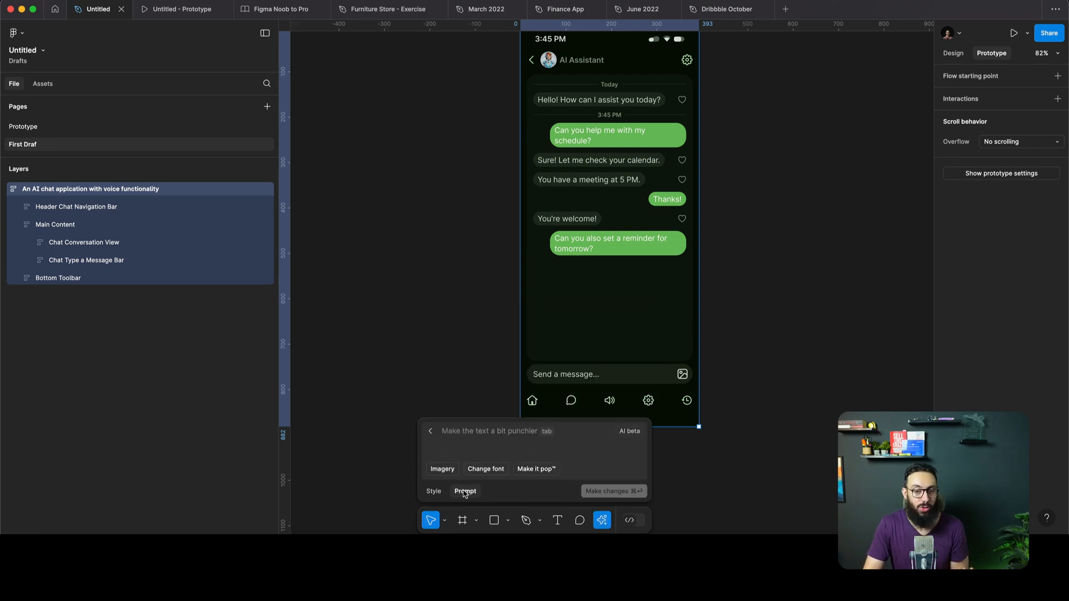
text(Add emojis to the)
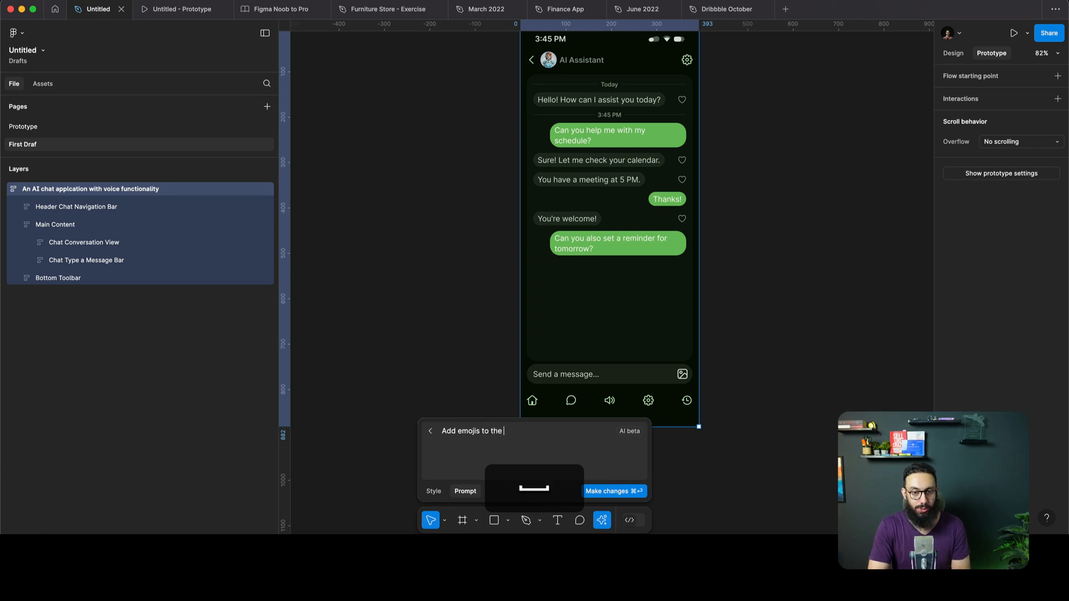
click(614, 491)
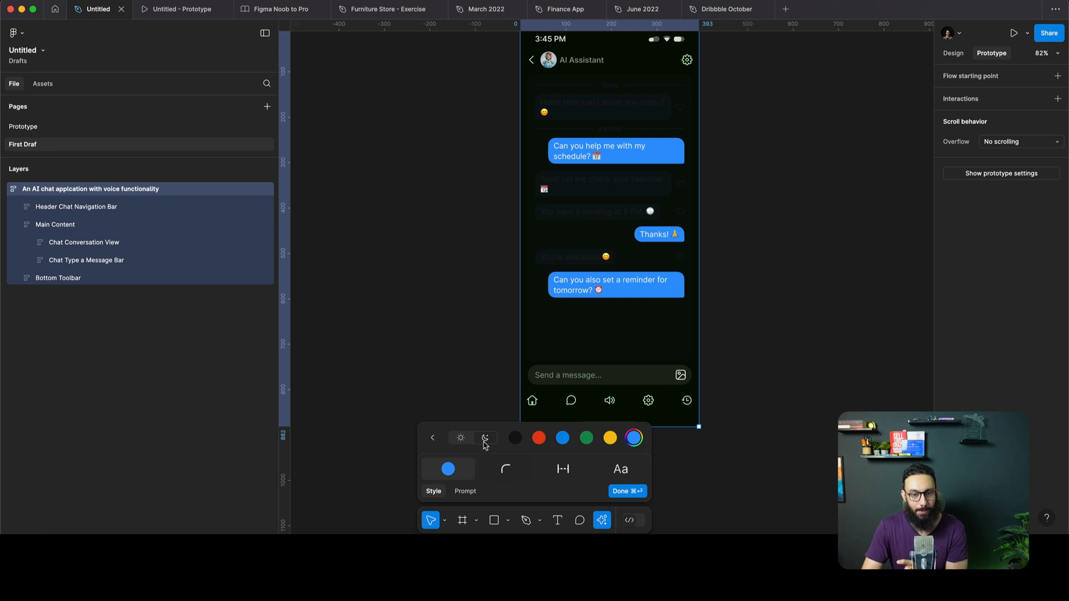
Finalize the chat screen in dark mode, check its layers, and move to the Prototype page.
click(485, 438)
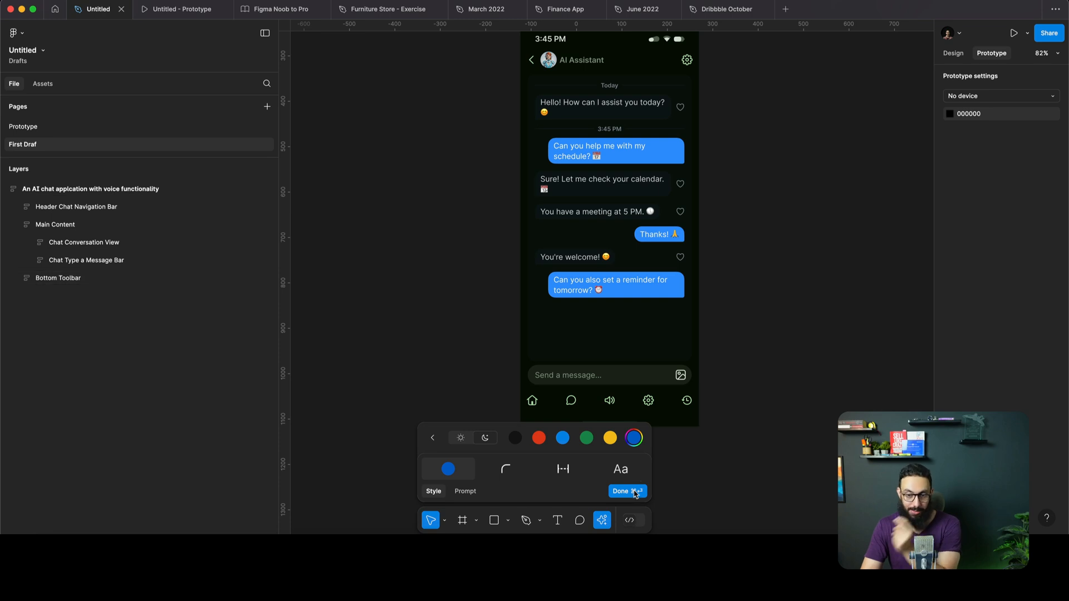
click(626, 491)
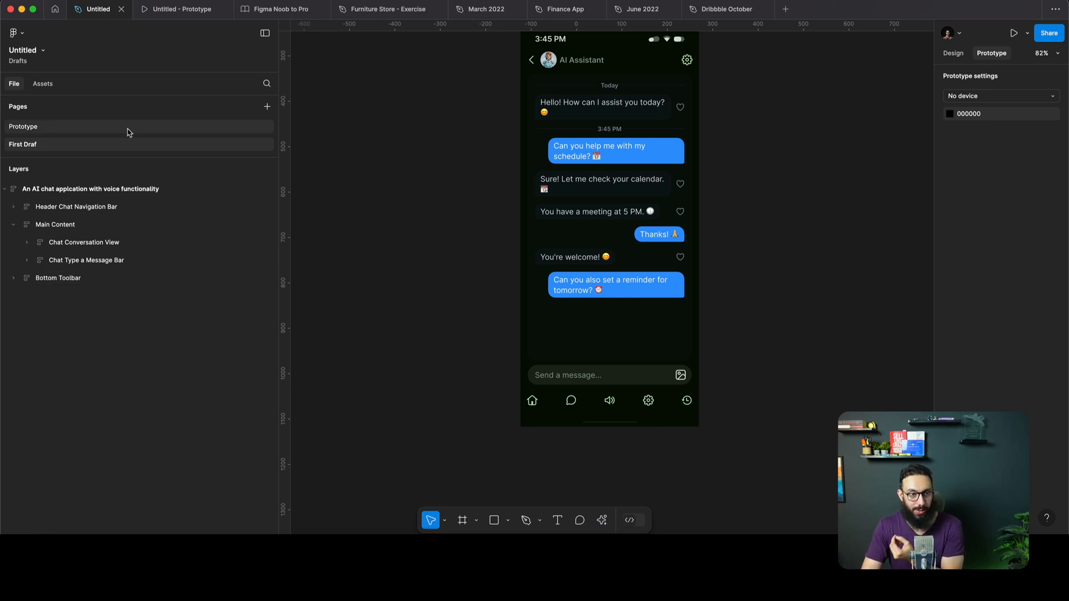
click(86, 261)
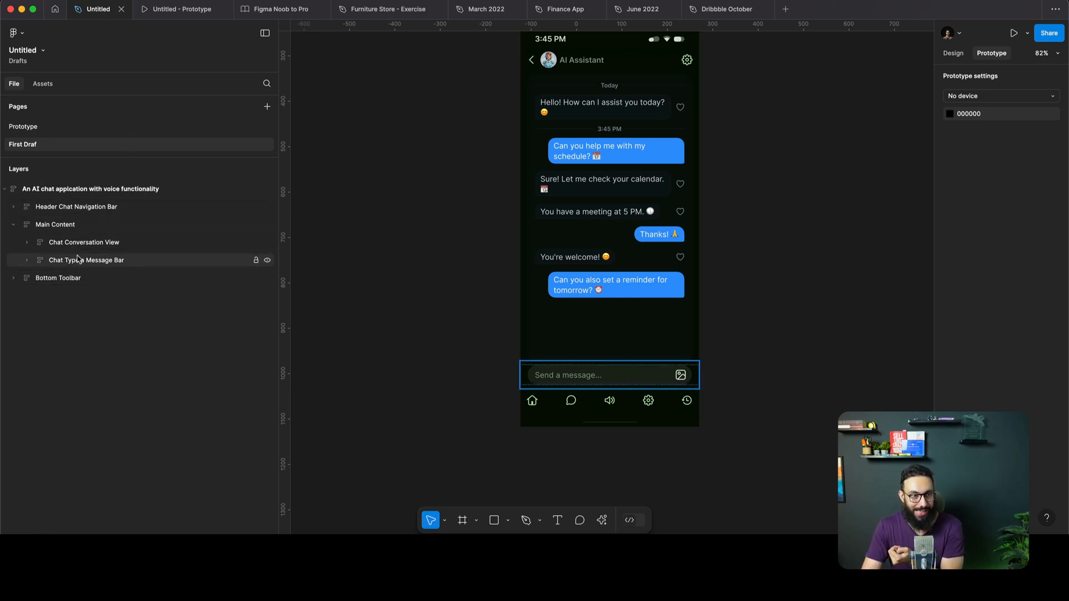
click(55, 225)
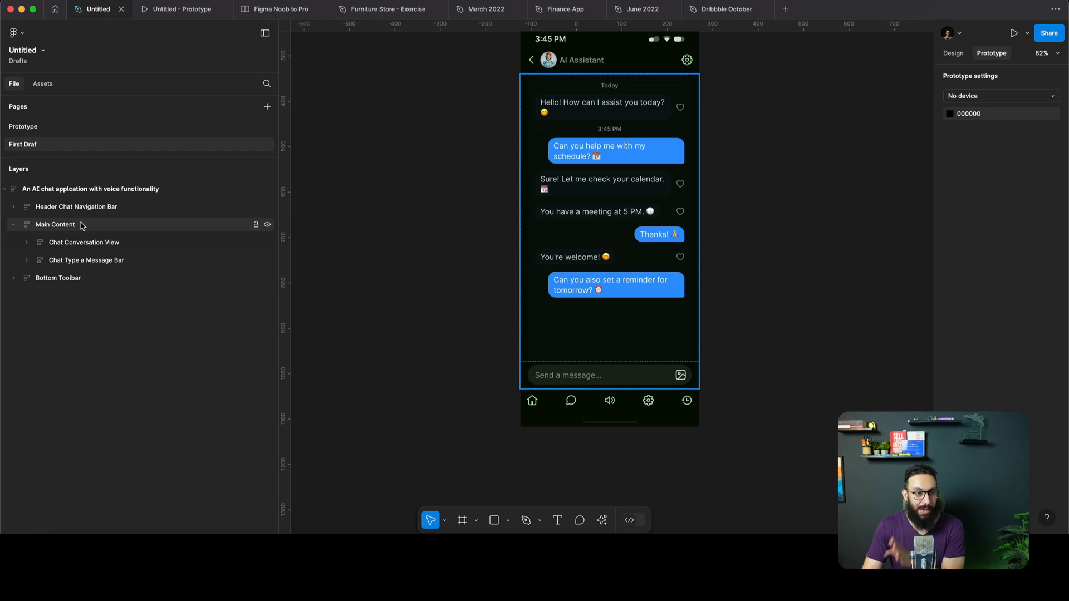
click(24, 126)
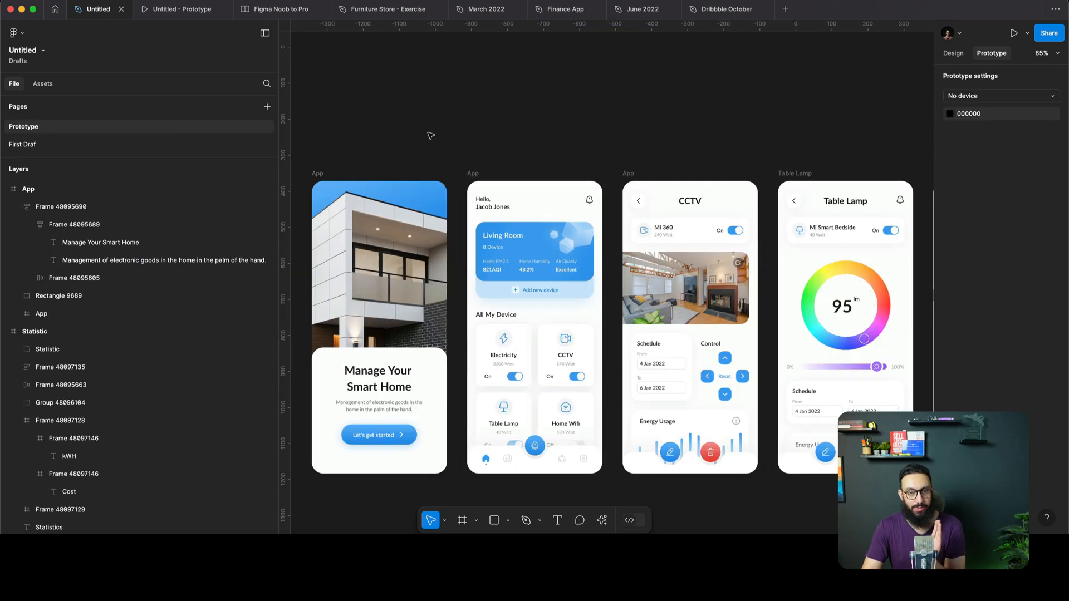
Select all smart-home screens and run the AI Make prototype action to auto-connect them.
key(cmd+-)
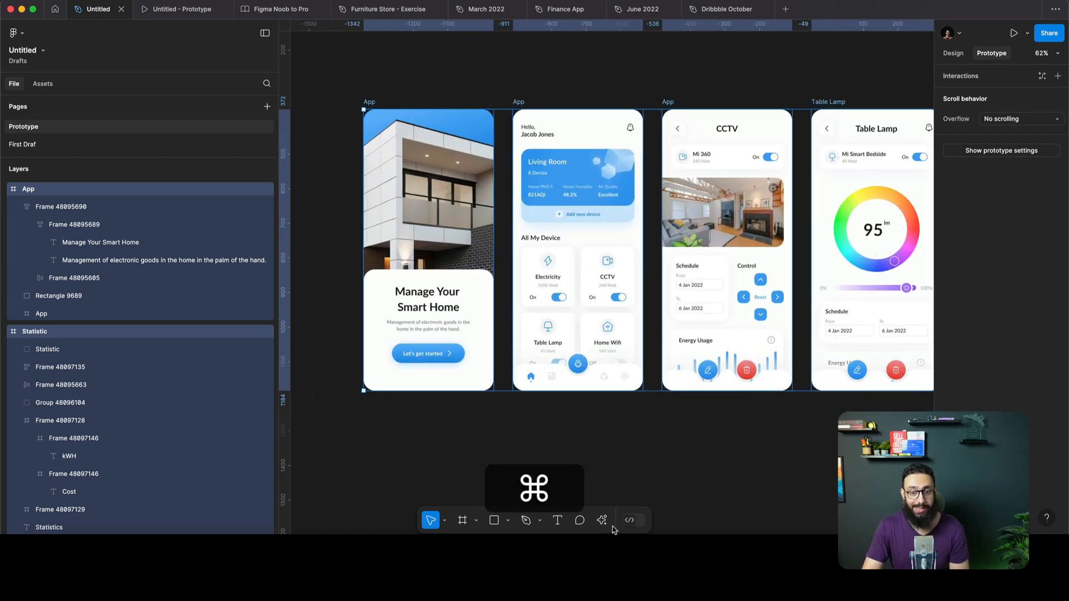
click(601, 520)
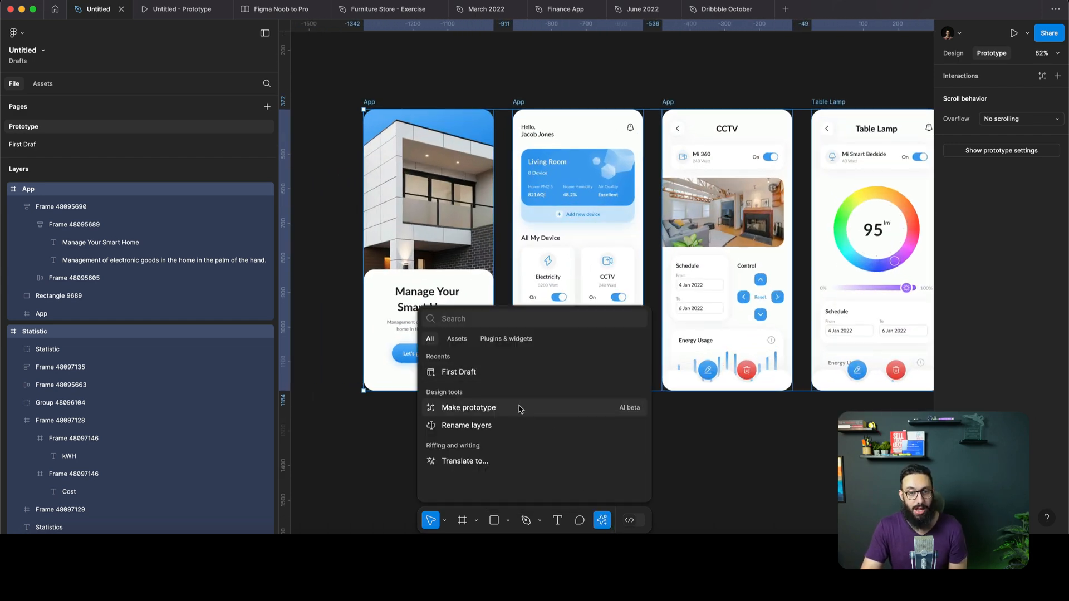
click(468, 408)
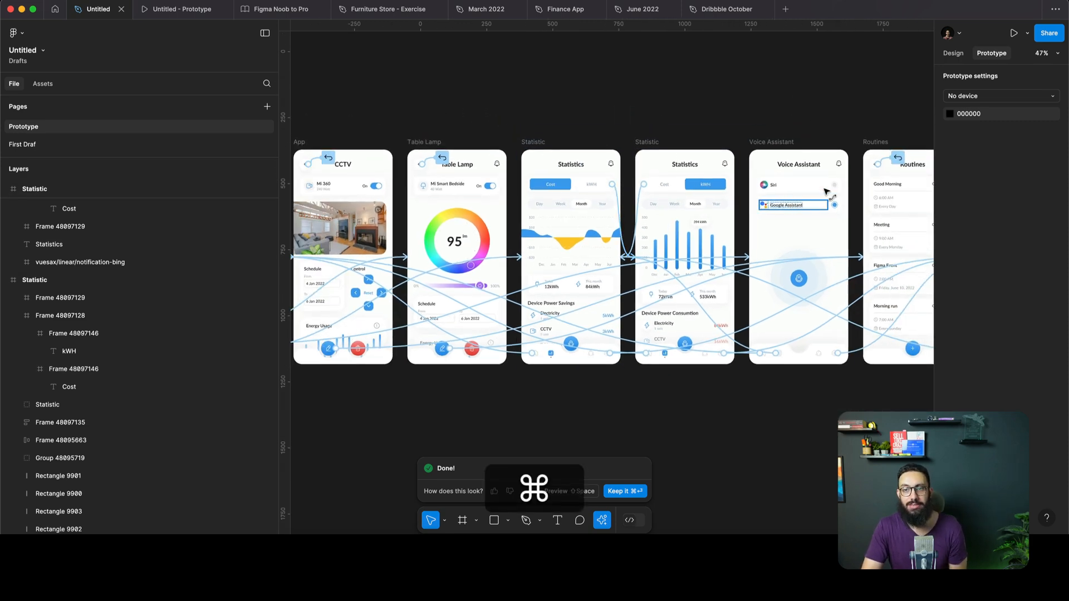
click(1012, 32)
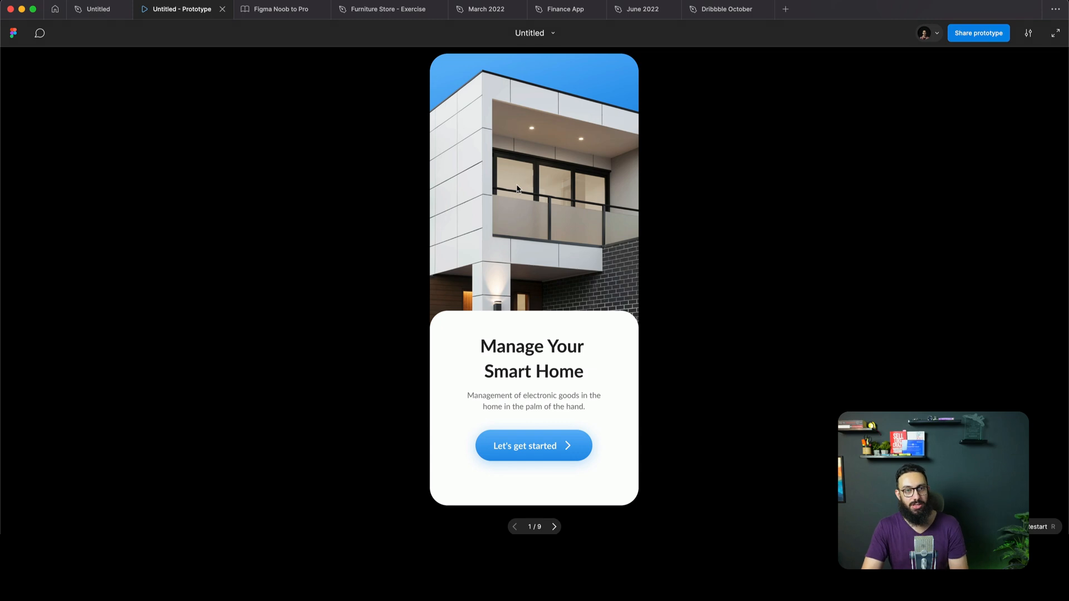
click(533, 446)
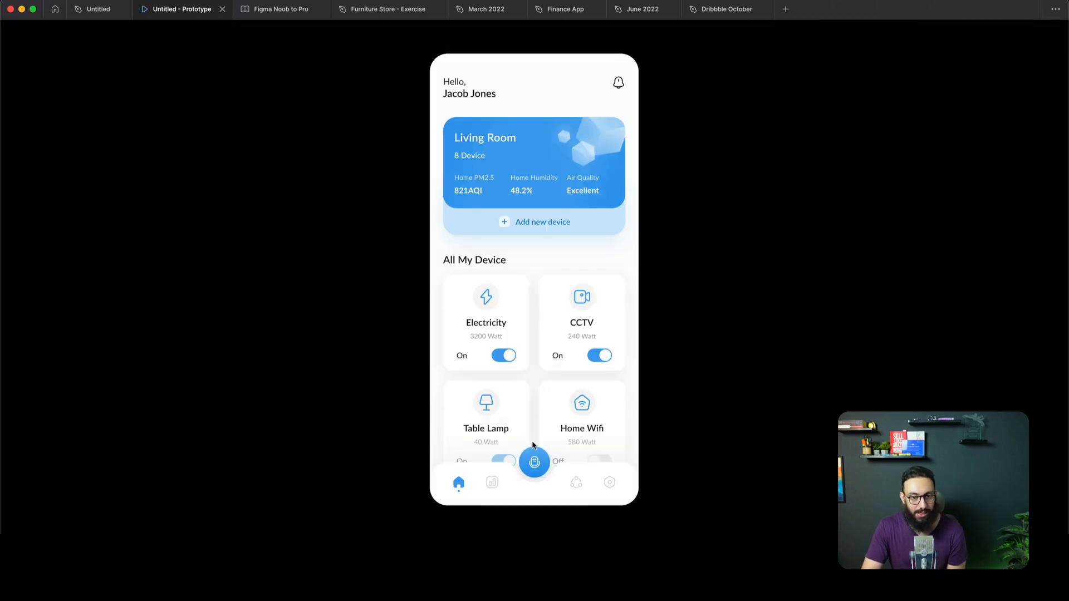
click(581, 323)
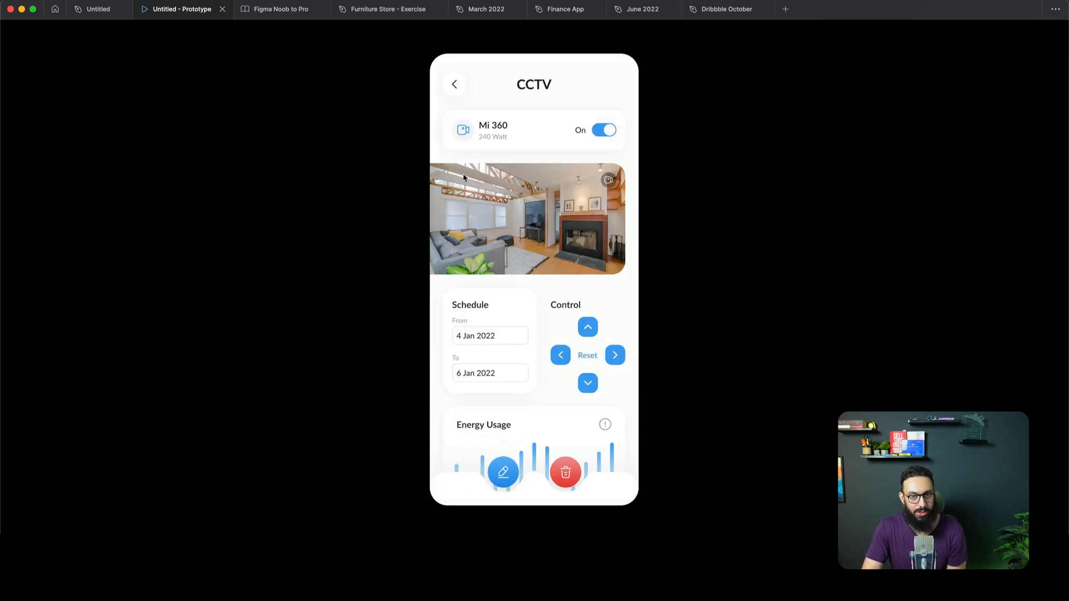
click(454, 85)
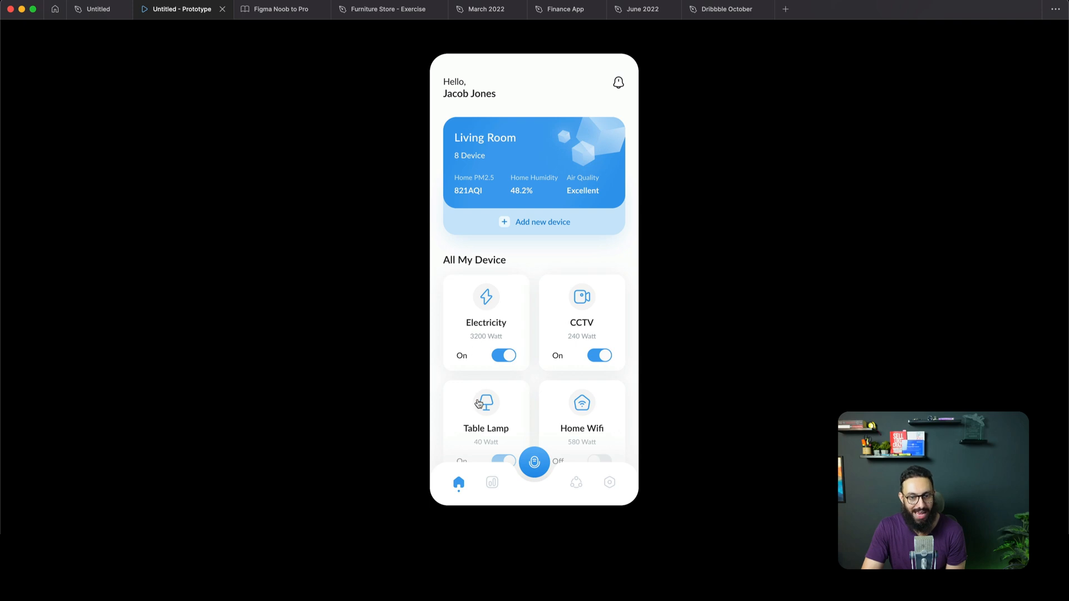
click(485, 417)
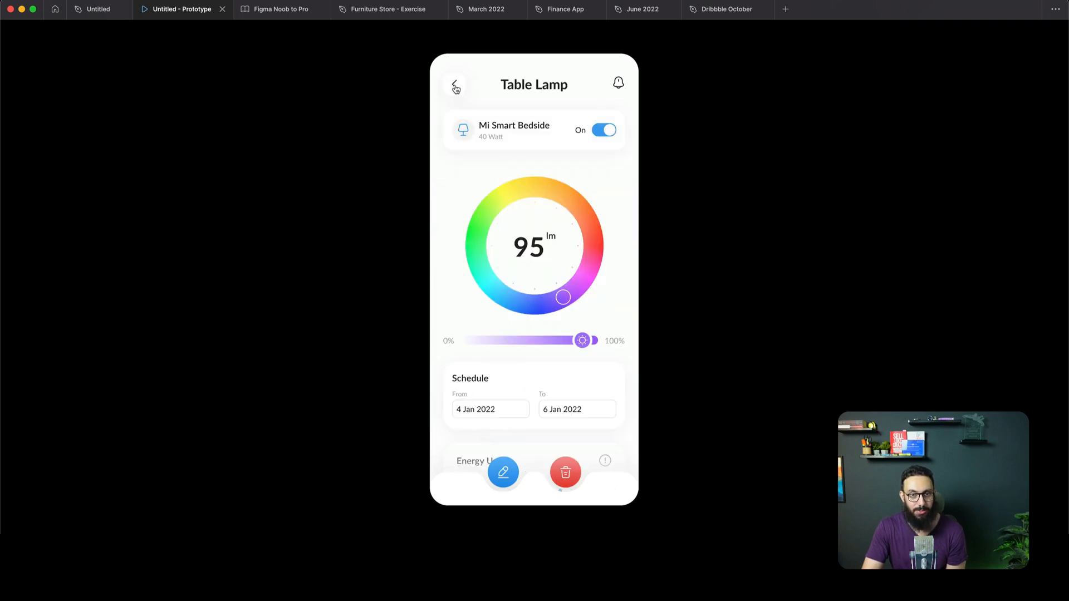
click(454, 85)
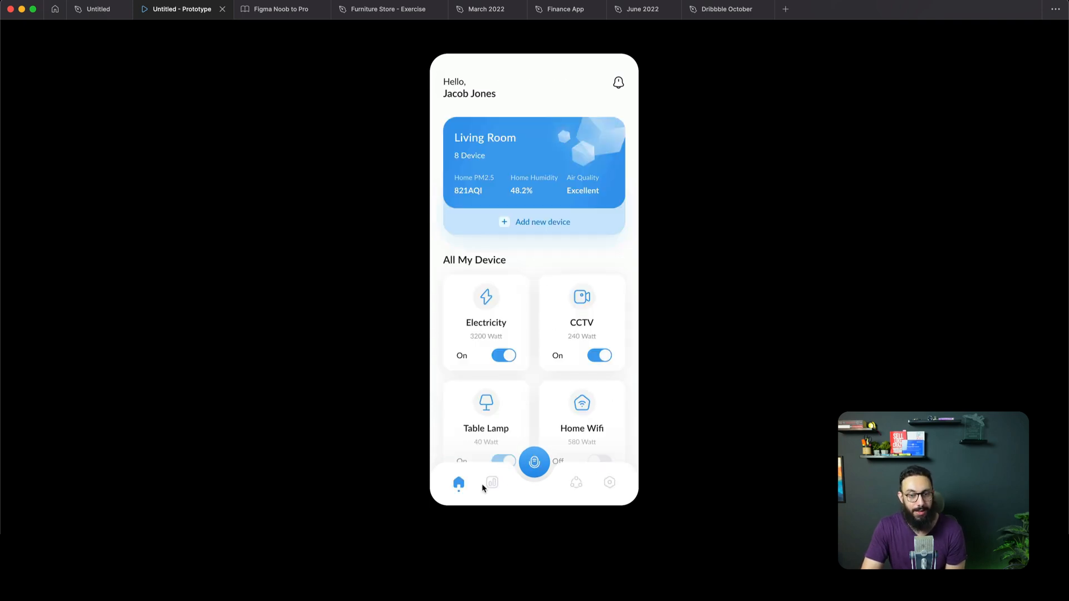
click(493, 482)
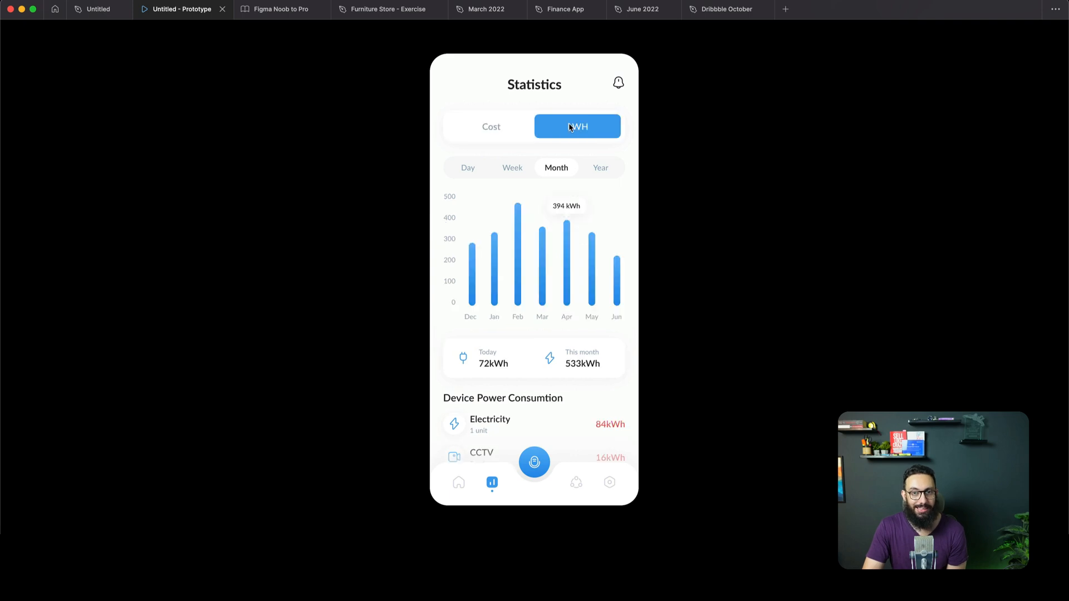
click(492, 126)
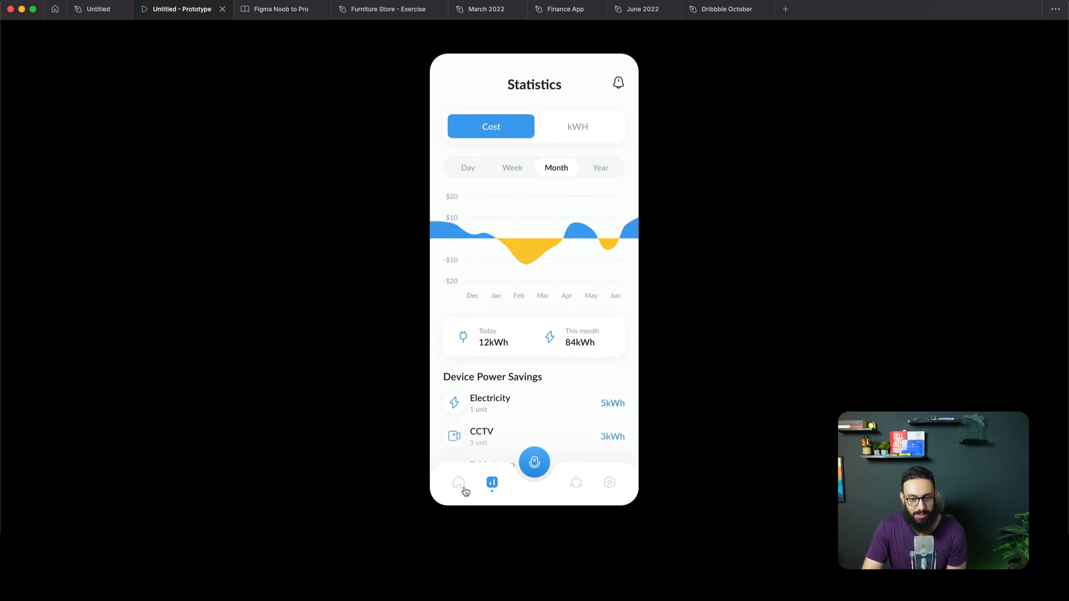
click(534, 463)
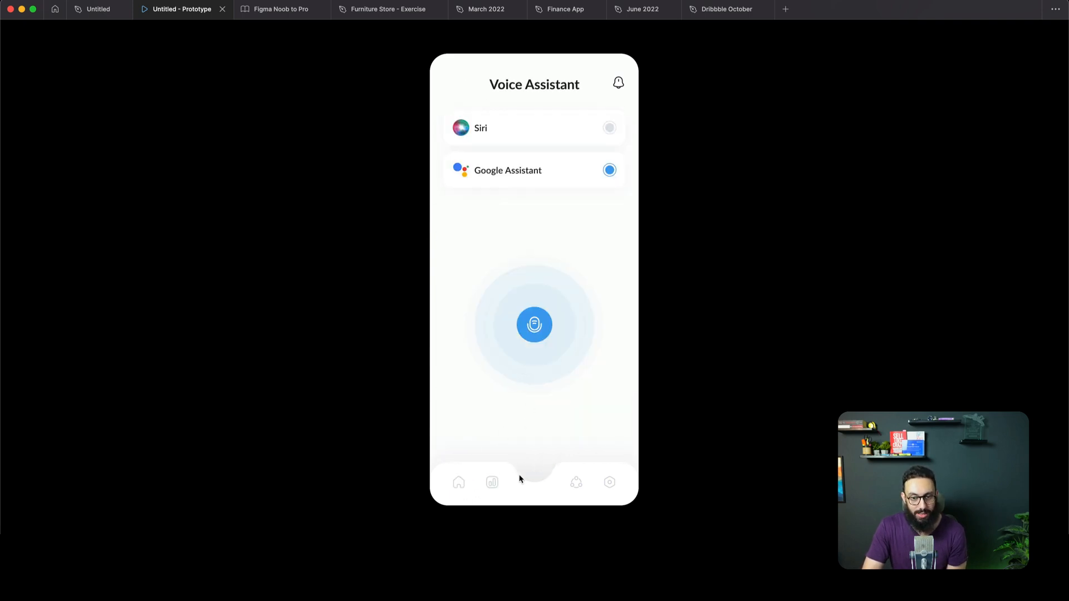
click(609, 482)
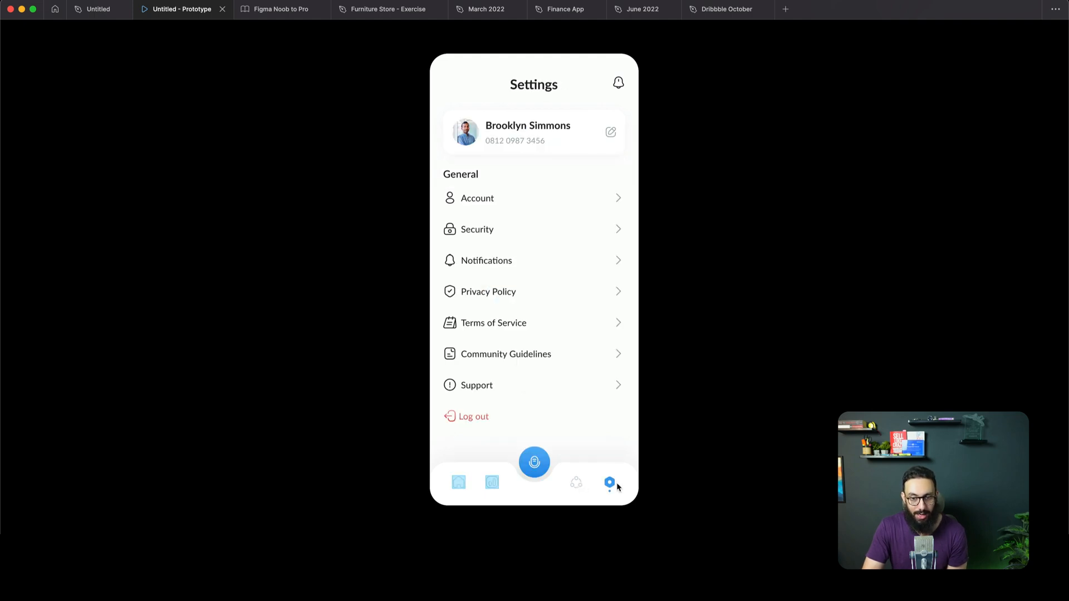
mouse_move(497, 440)
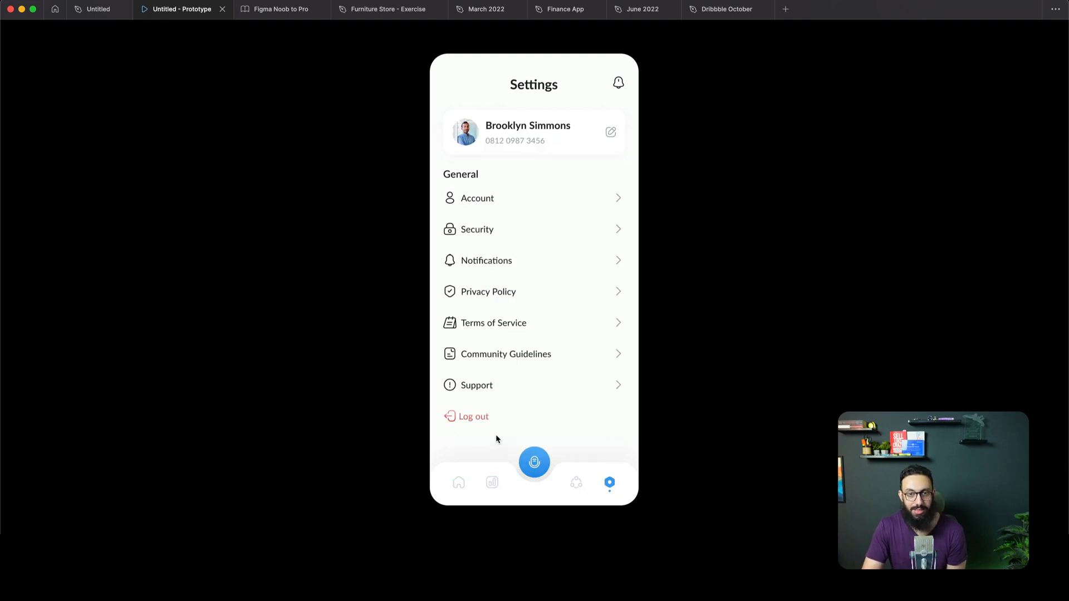
mouse_move(276, 119)
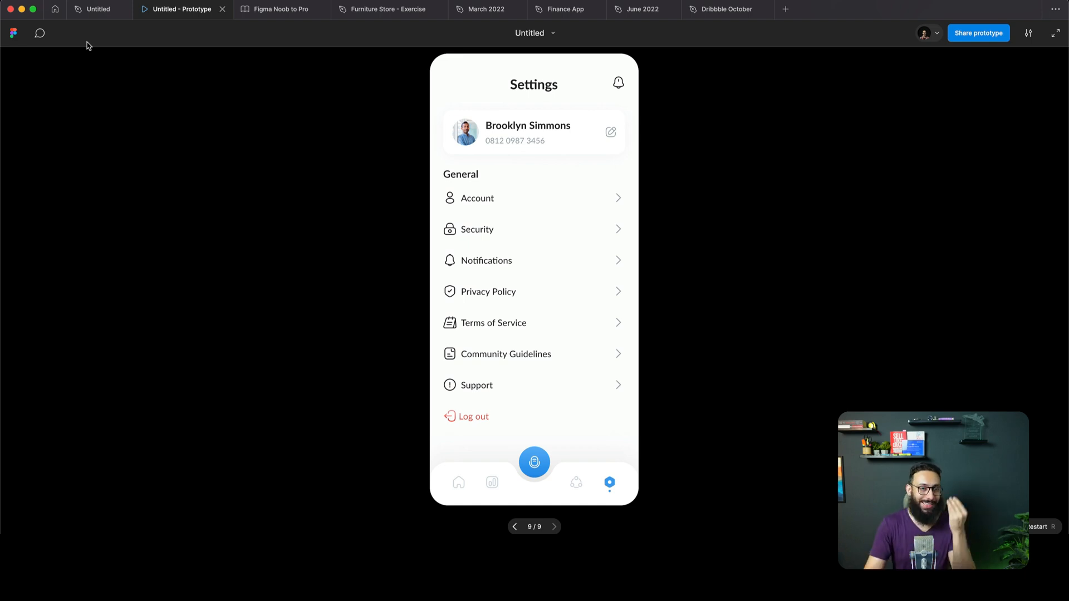
click(98, 9)
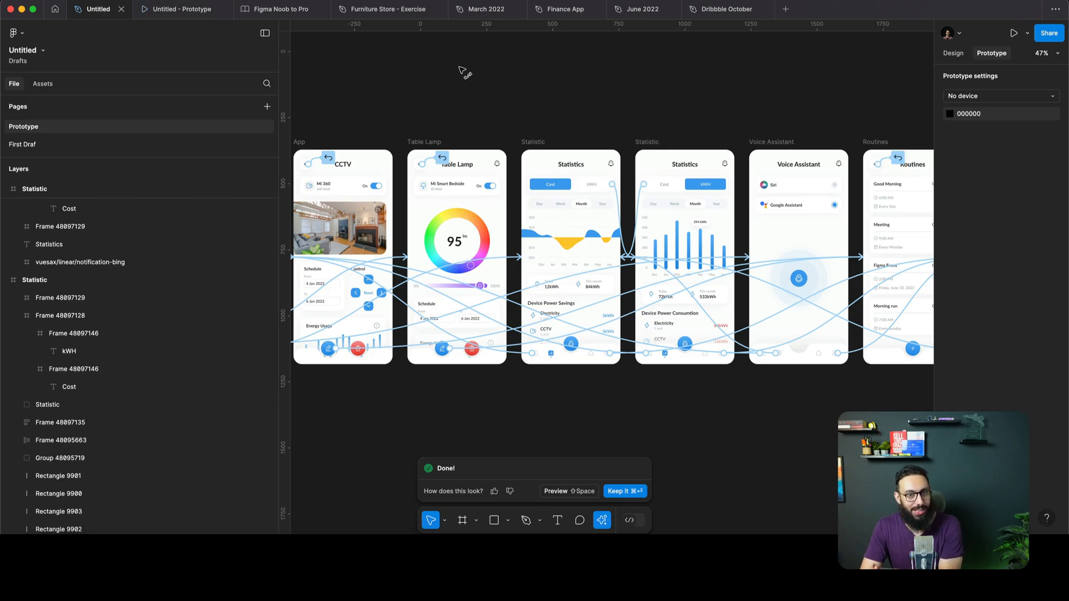
mouse_move(449, 95)
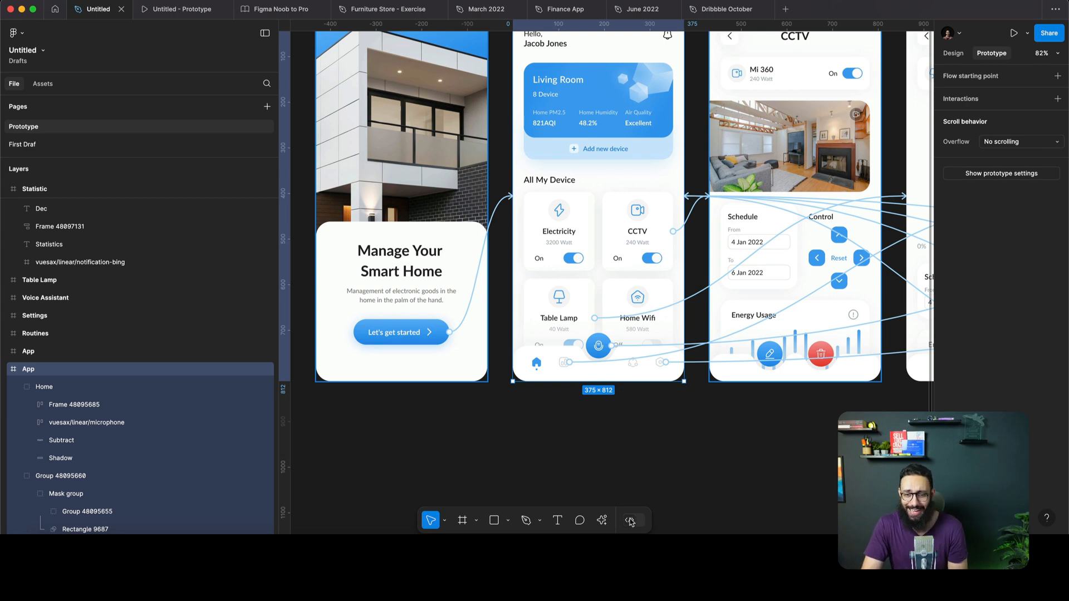
mouse_move(603, 522)
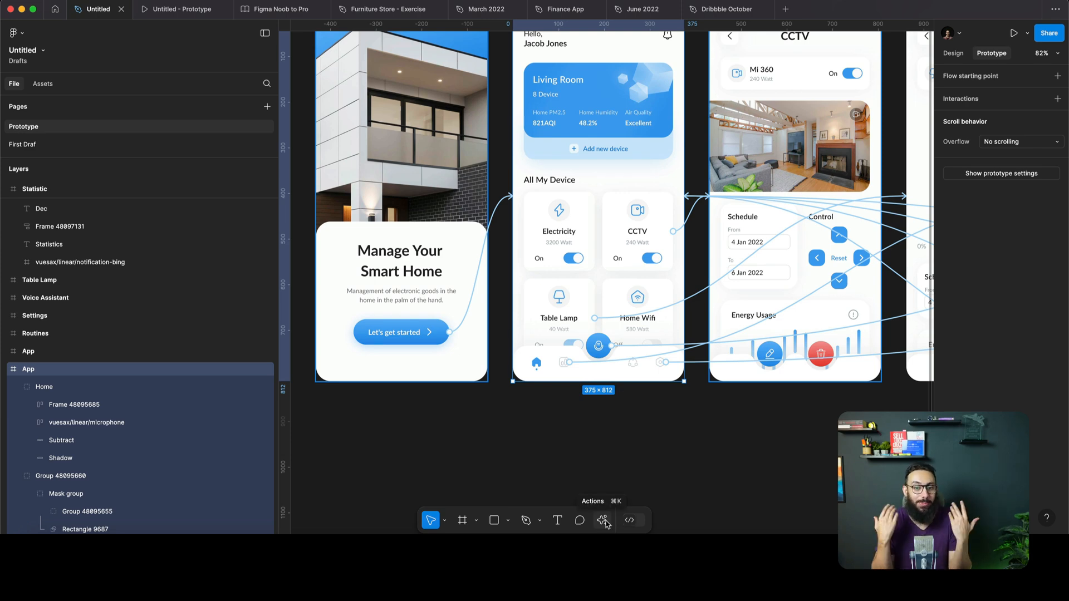
Bring up the AI actions list for the selected app screens and scroll to Rename layers.
click(601, 520)
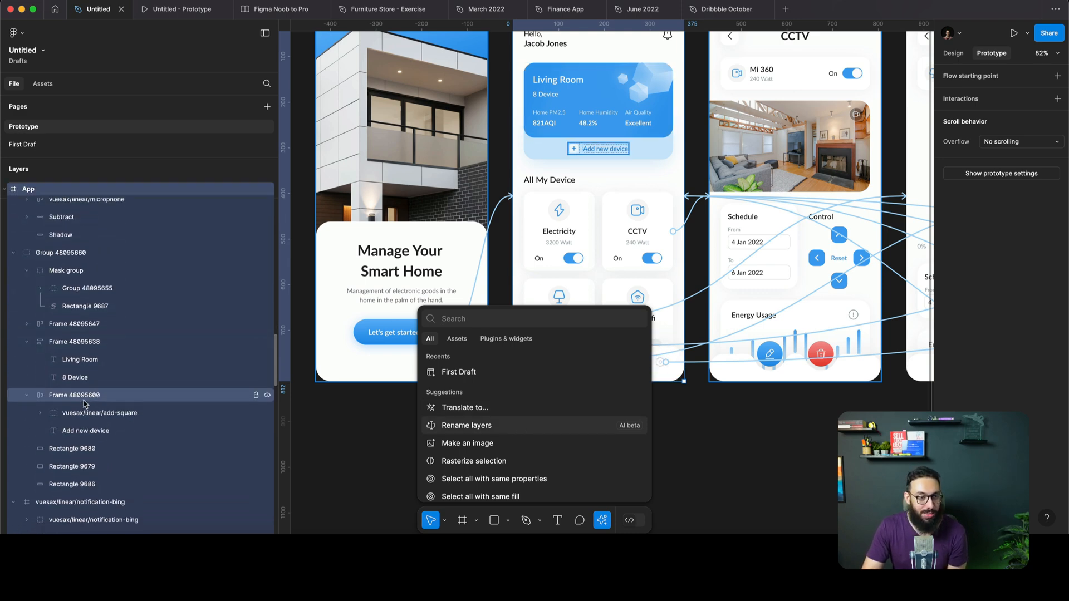
scroll(down, 3)
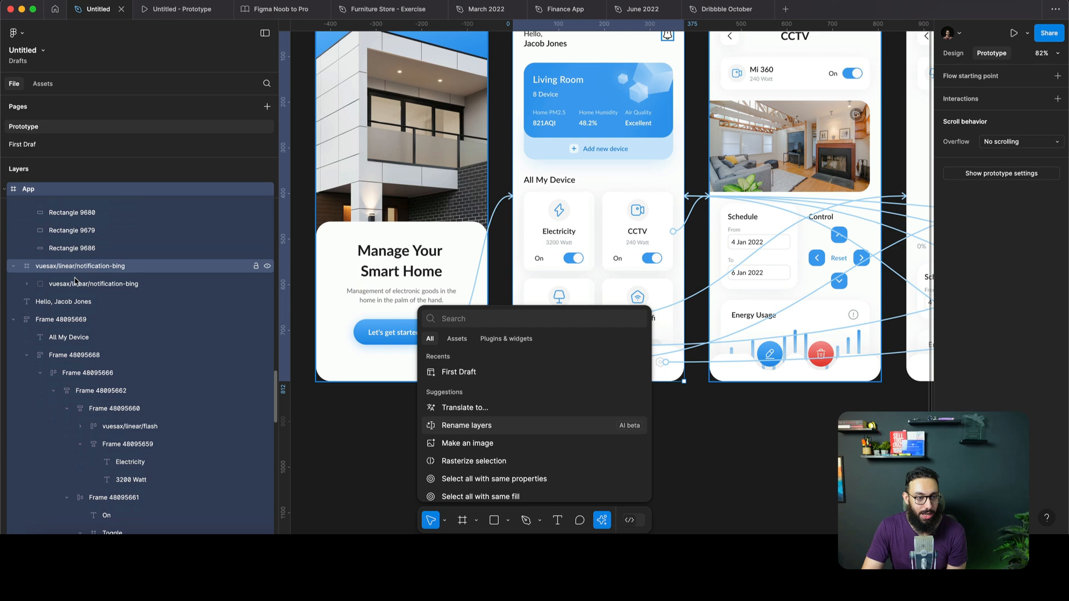
scroll(down, 3)
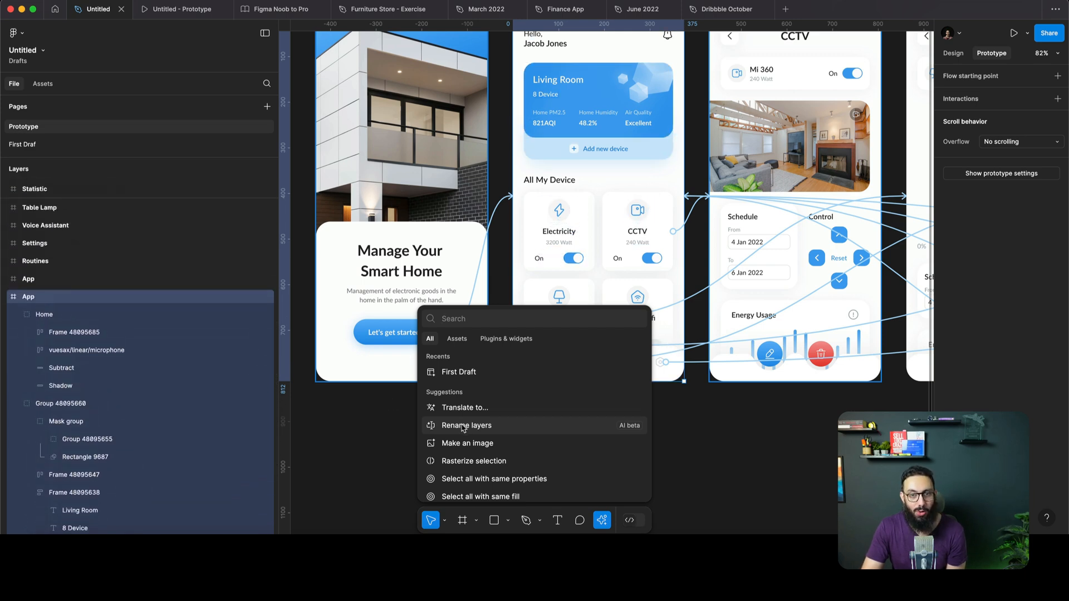
Run Rename layers and verify names like Info Card Container and Device List Container, then reopen AI actions.
click(466, 426)
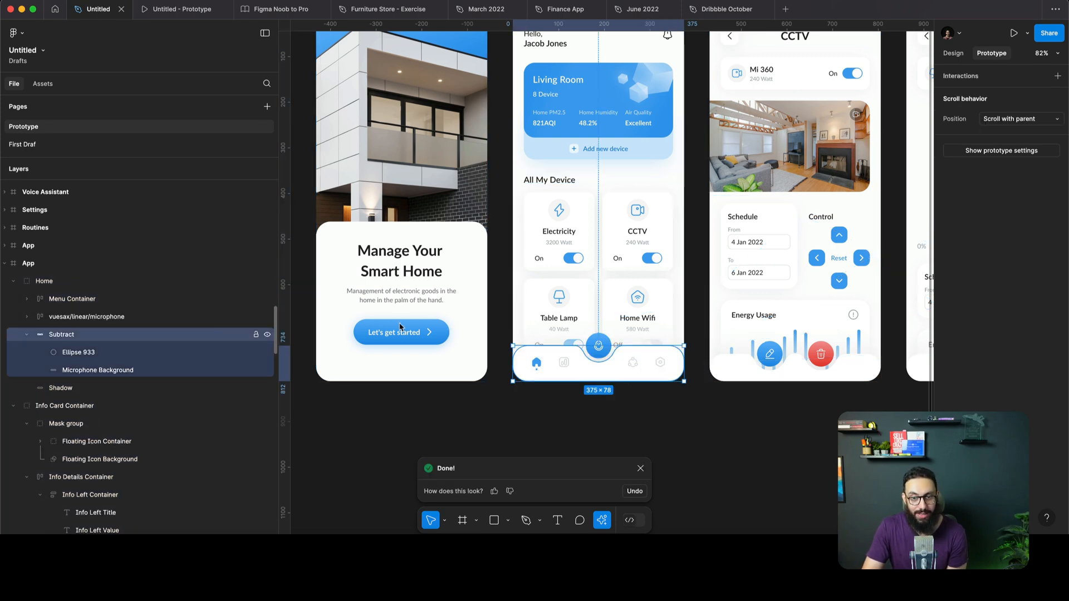
click(98, 370)
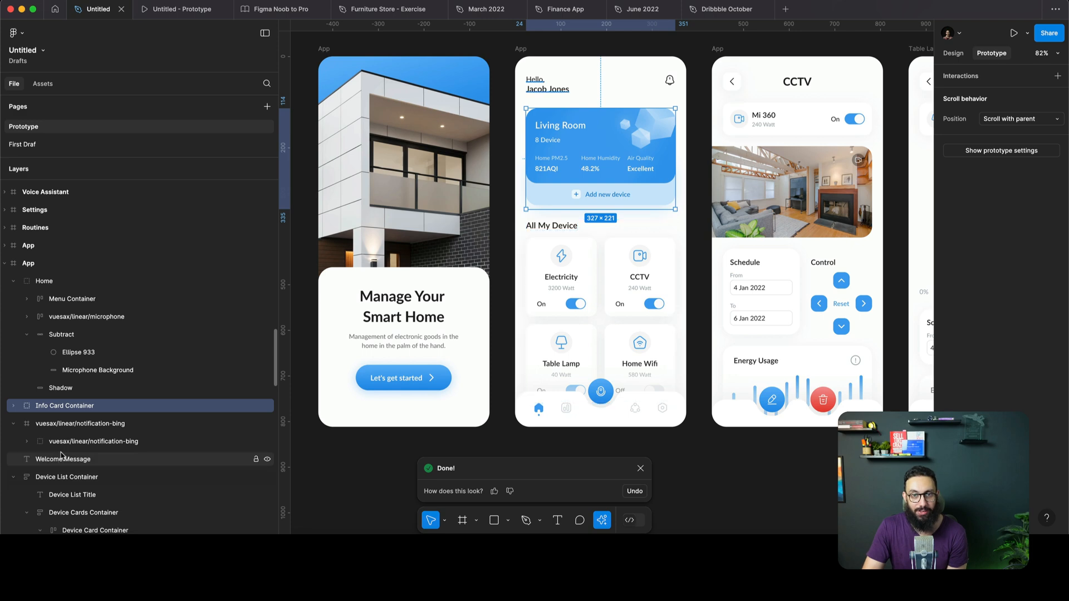
click(66, 477)
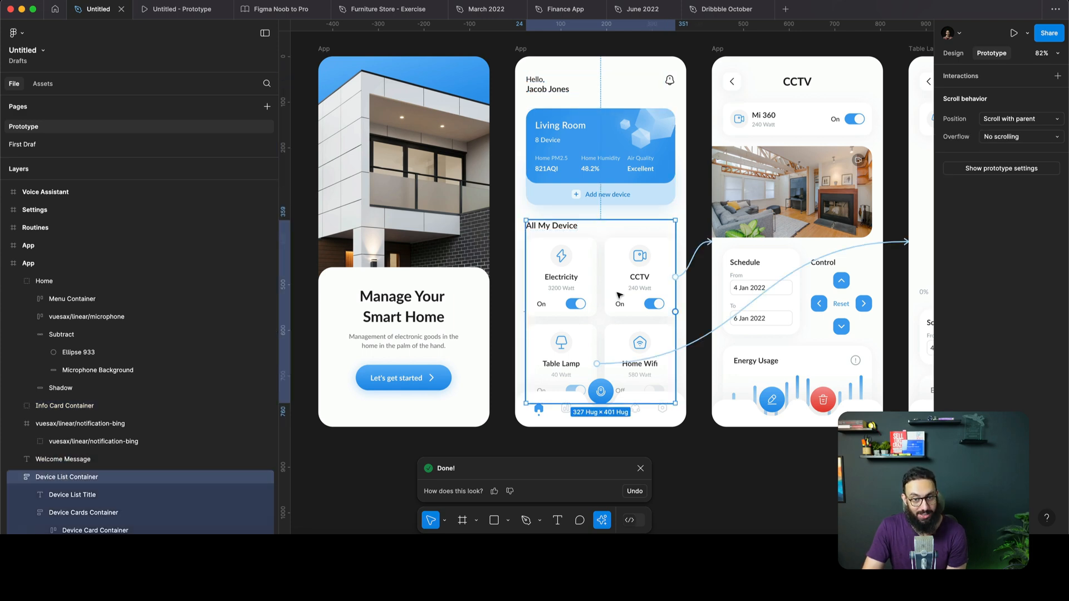
scroll(down, 3)
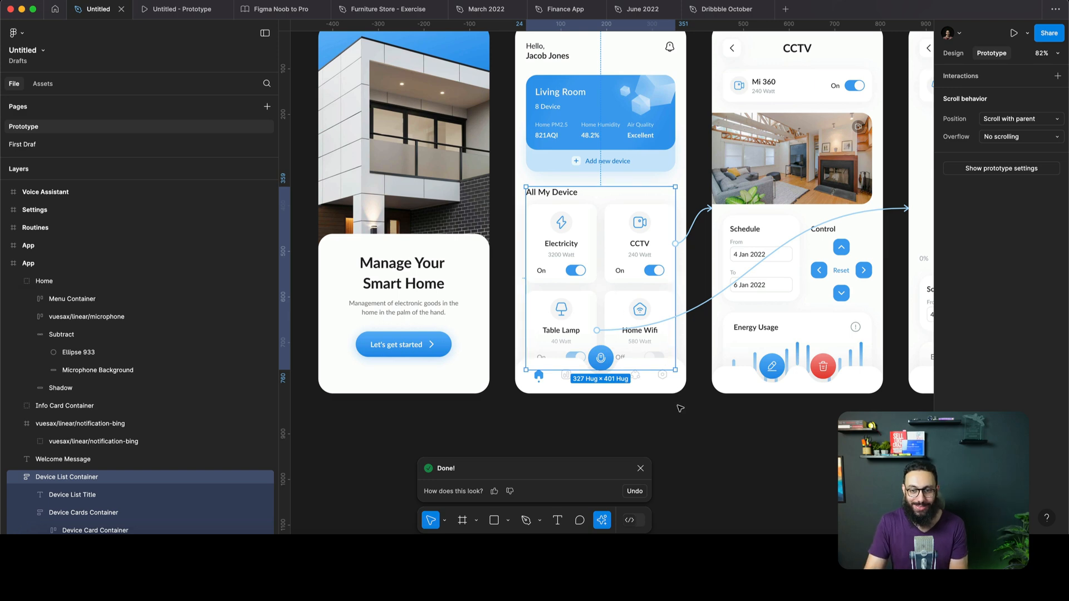
click(602, 520)
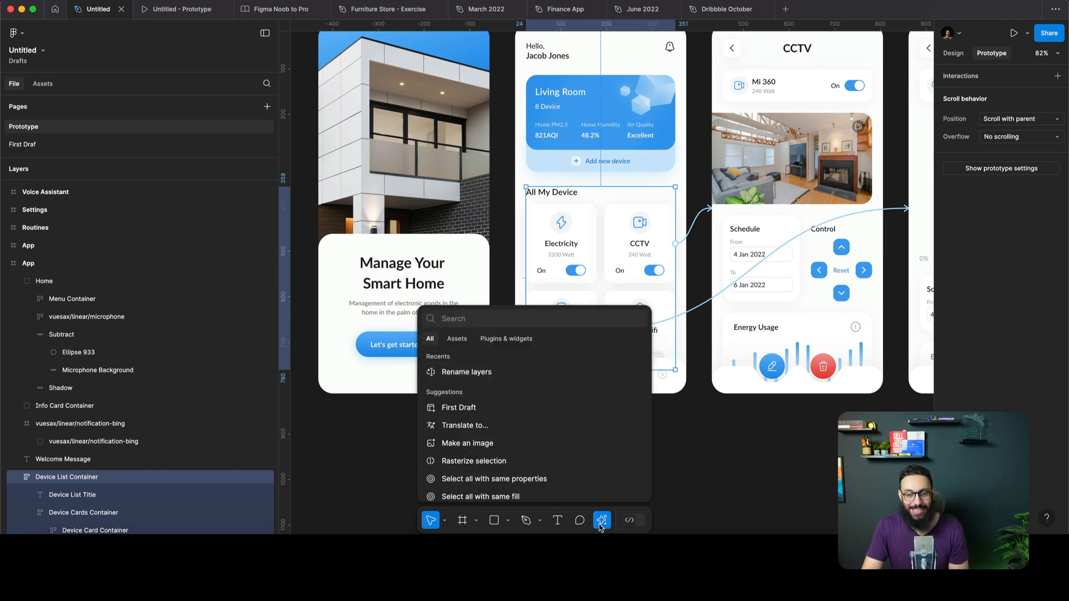
mouse_move(513, 408)
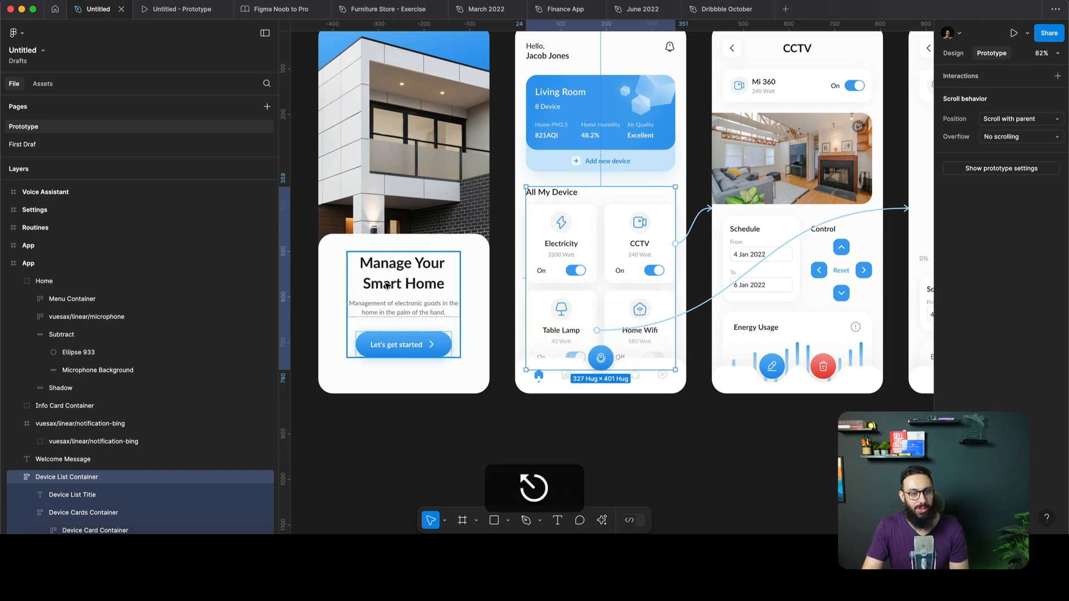
Translate the 'Manage Your Smart Home' heading with AI, then undo back to English.
click(601, 520)
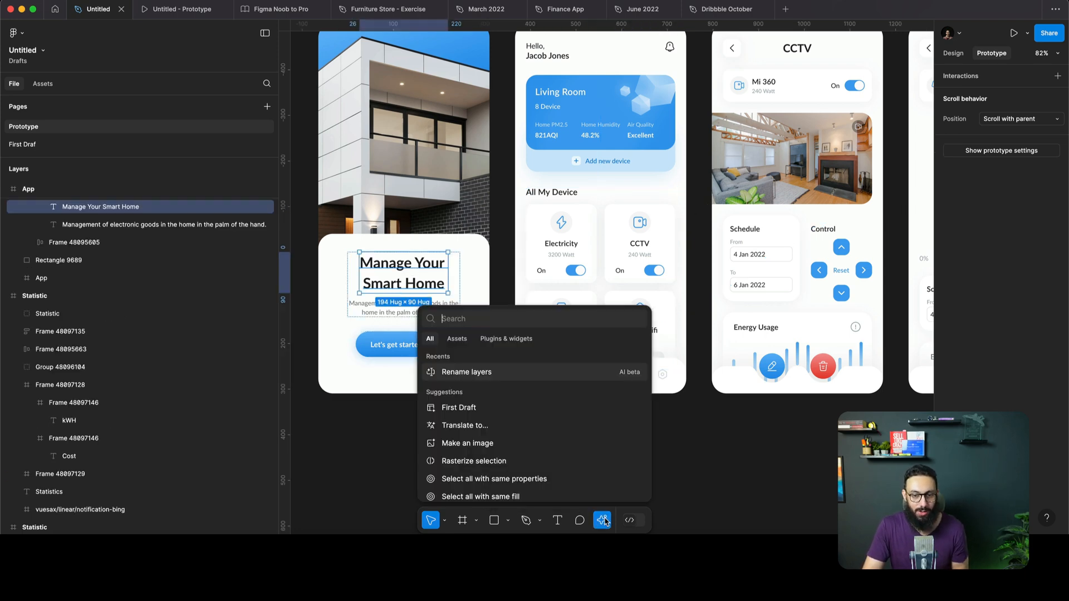
click(464, 425)
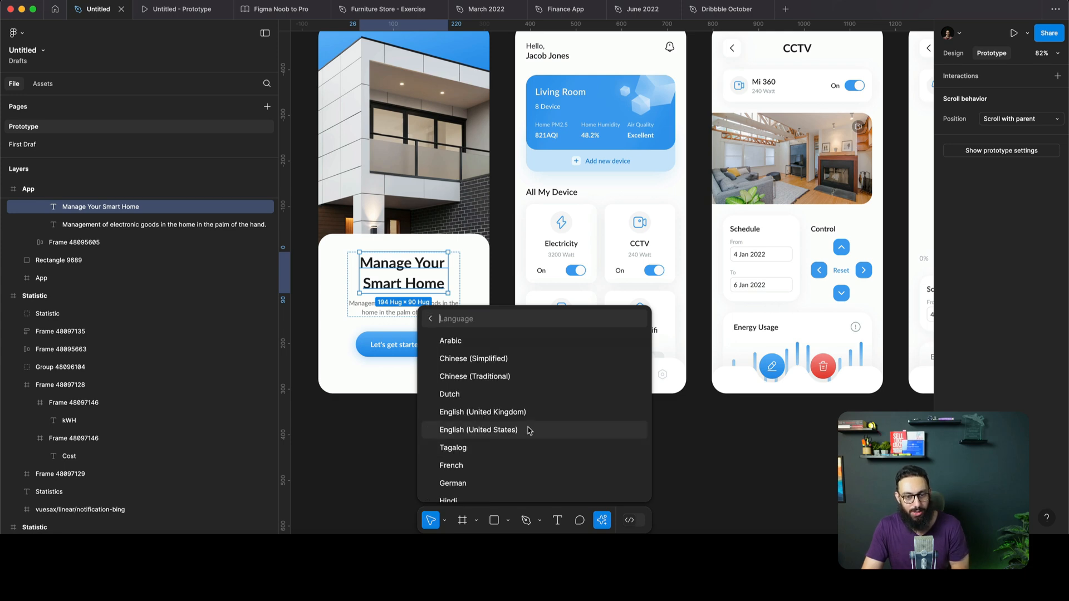
scroll(down, 3)
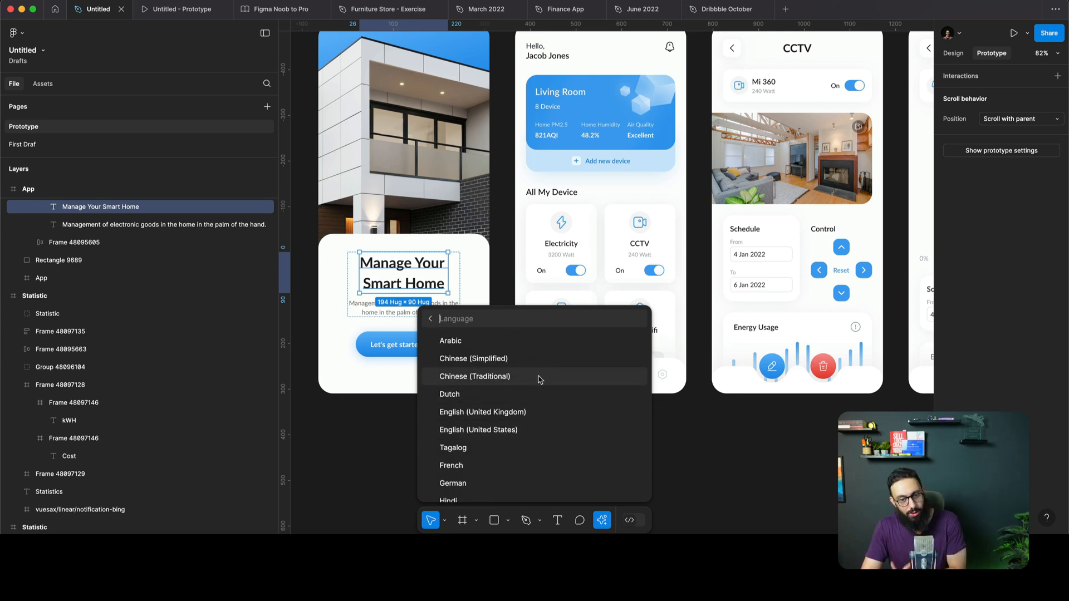
click(474, 376)
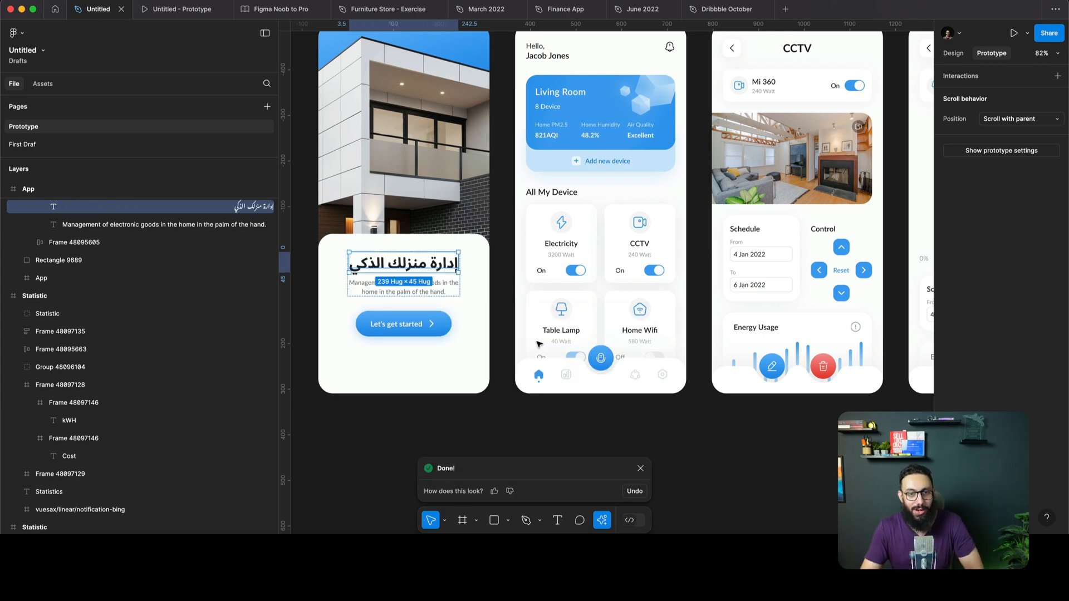
key(cmd+z)
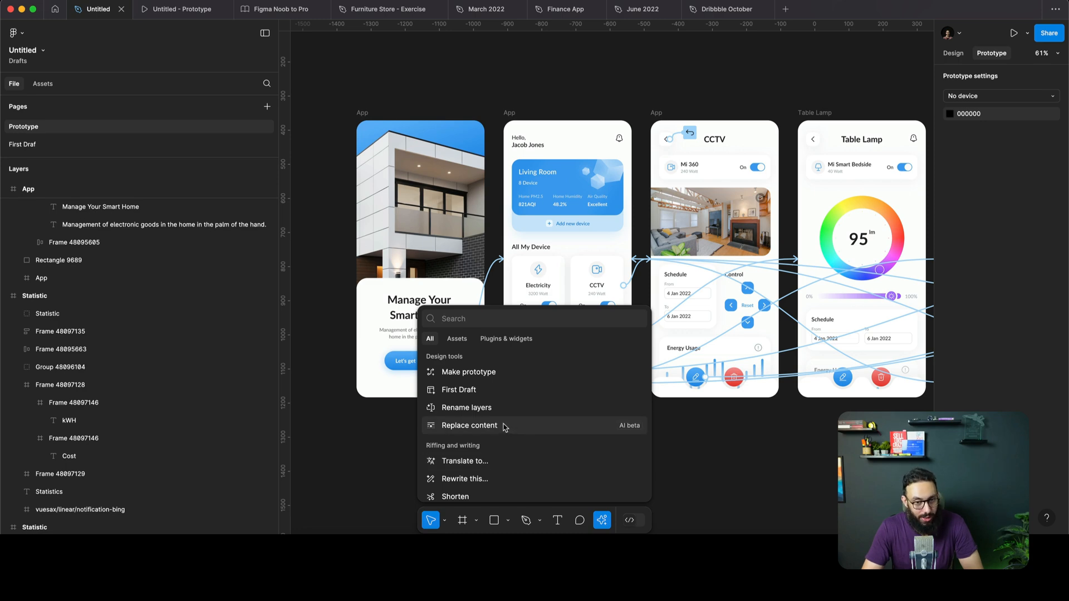
Run Shorten on the subtitle to get 'Control home electronics from your phone.'.
scroll(down, 3)
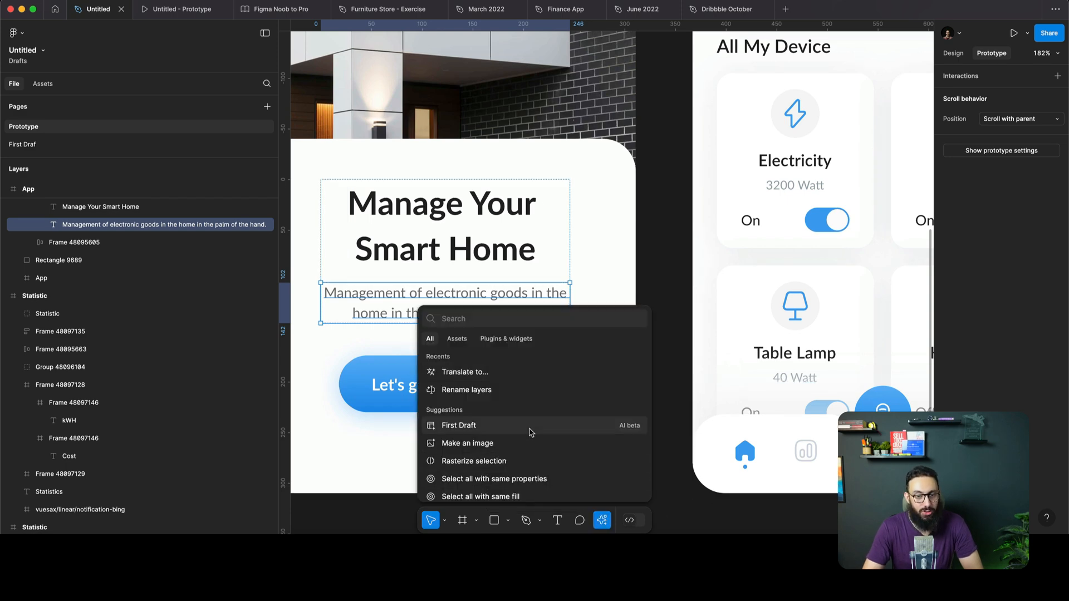
click(459, 426)
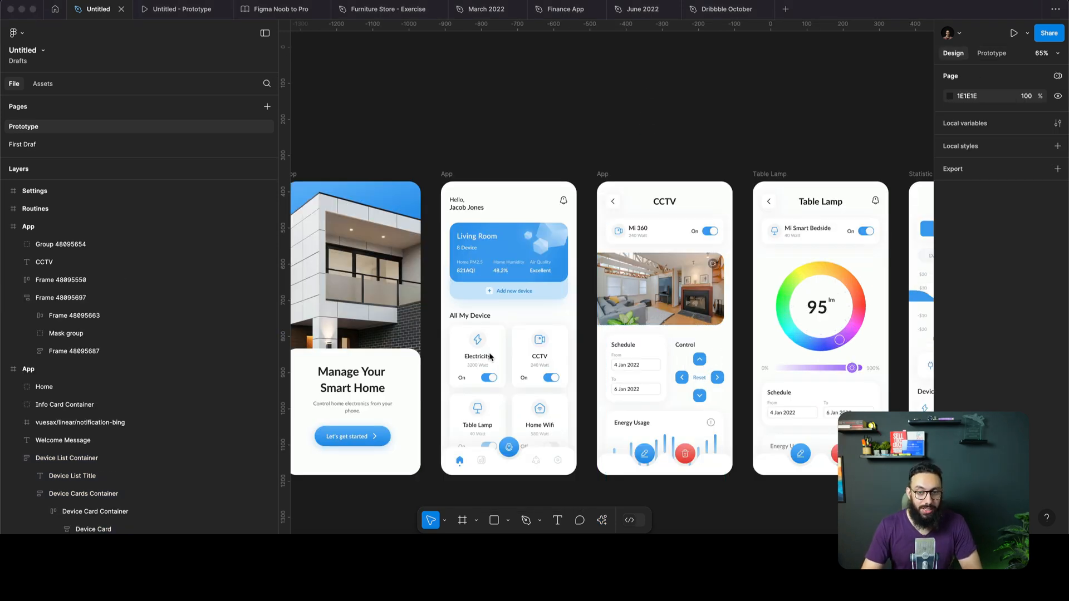
Stretch Device Cards Container downward so AI adds Refrigerator, Air Conditioner, Microwave Oven and Washing Machine cards.
click(83, 495)
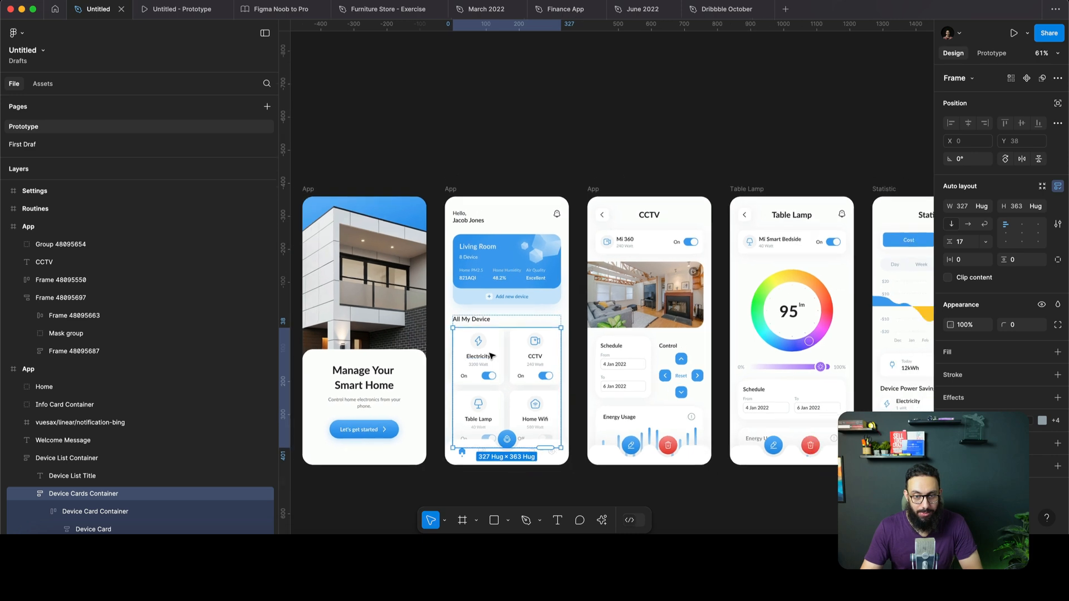
scroll(down, 3)
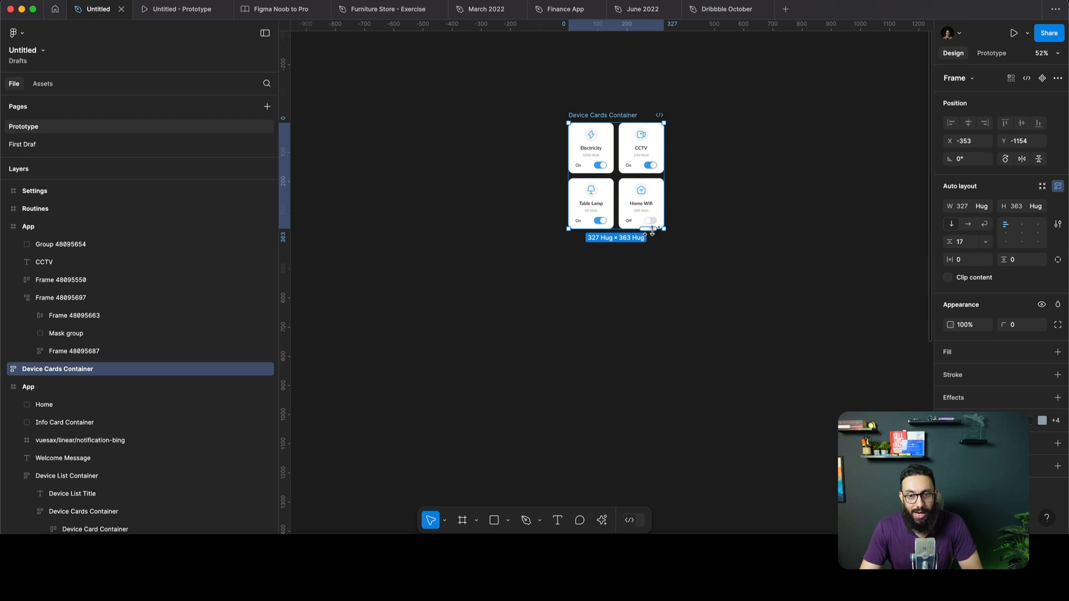
drag(651, 229, 652, 393)
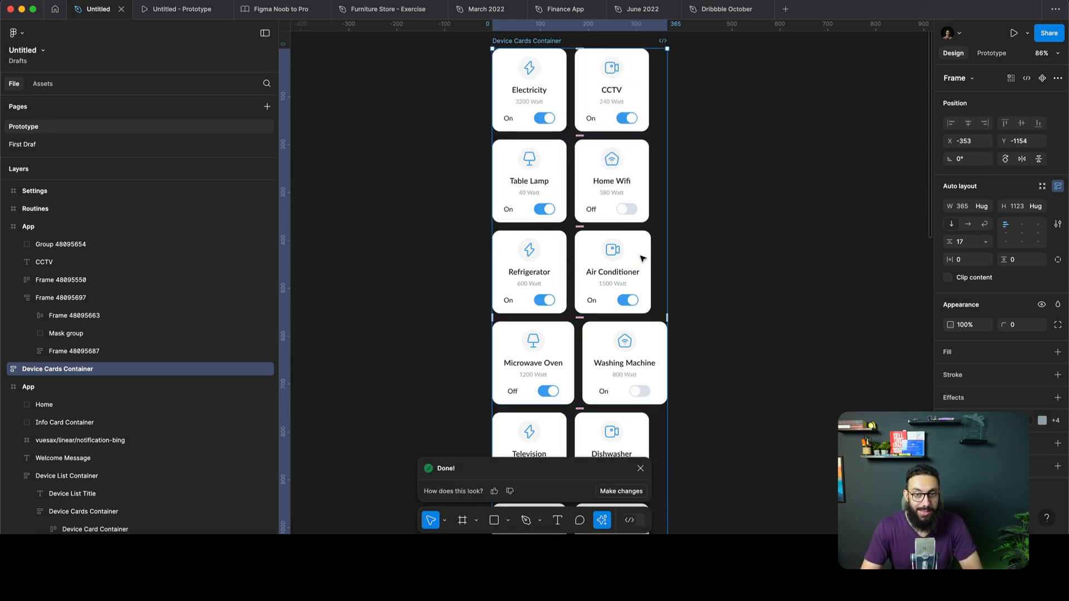
scroll(down, 3)
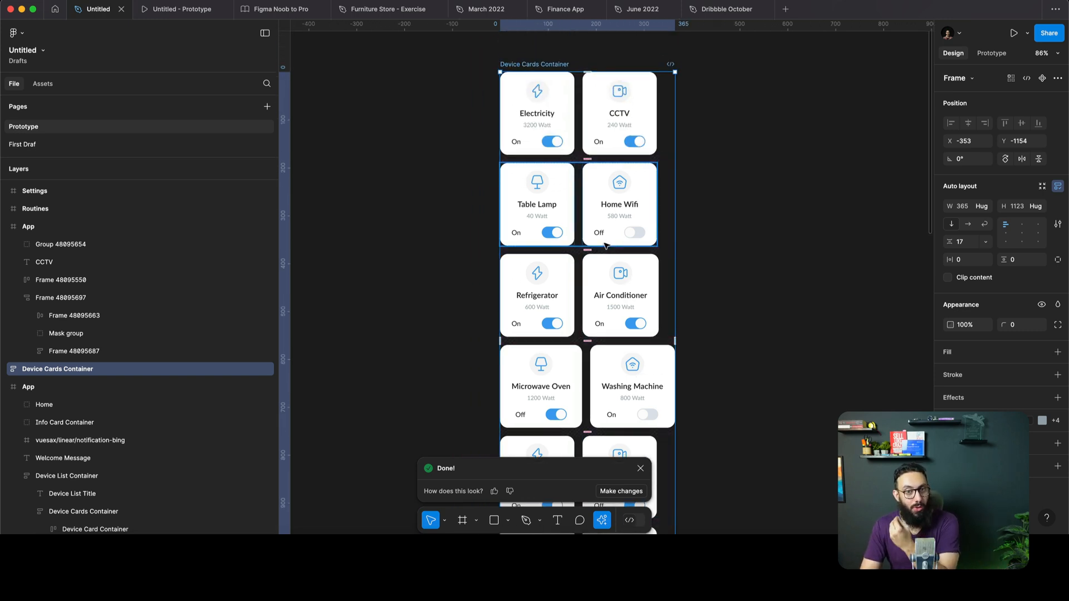
mouse_move(640, 241)
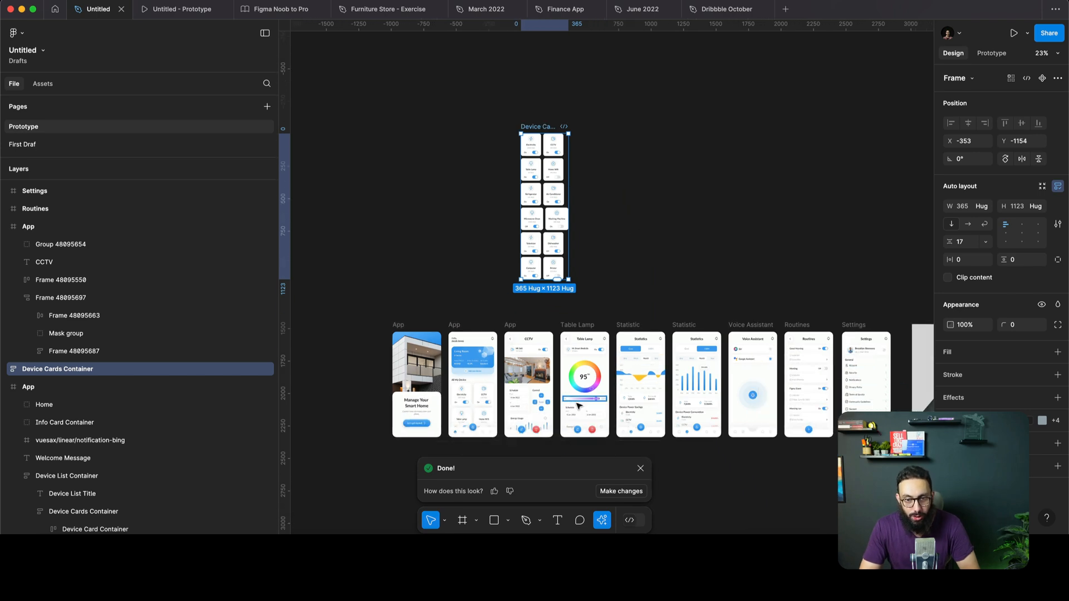
Select the device power savings list and run Replace content to fill it with appliances and kWh values.
scroll(down, 3)
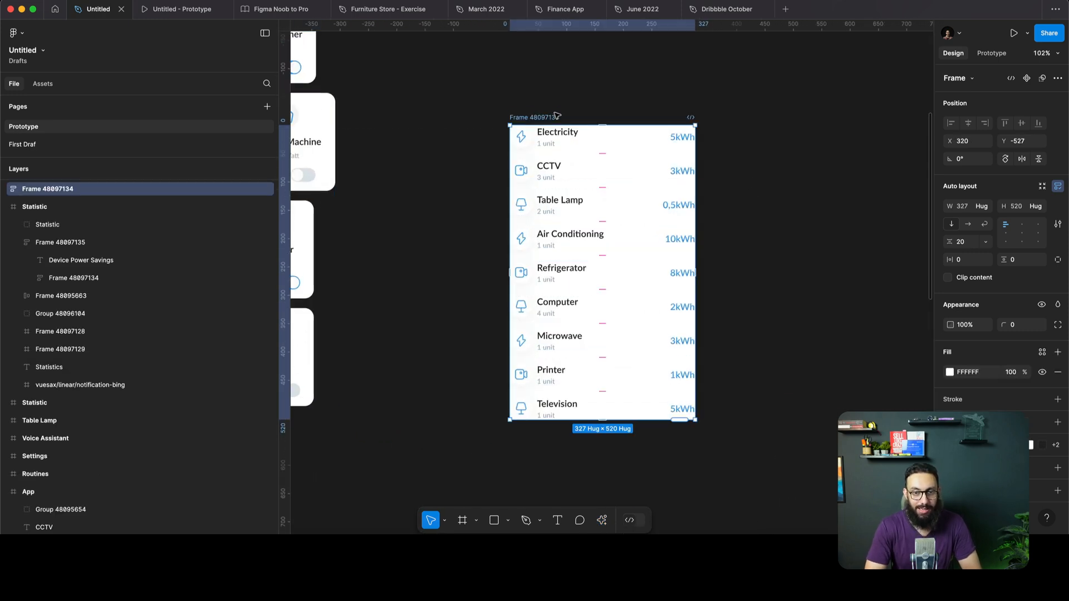
click(579, 520)
text(replace)
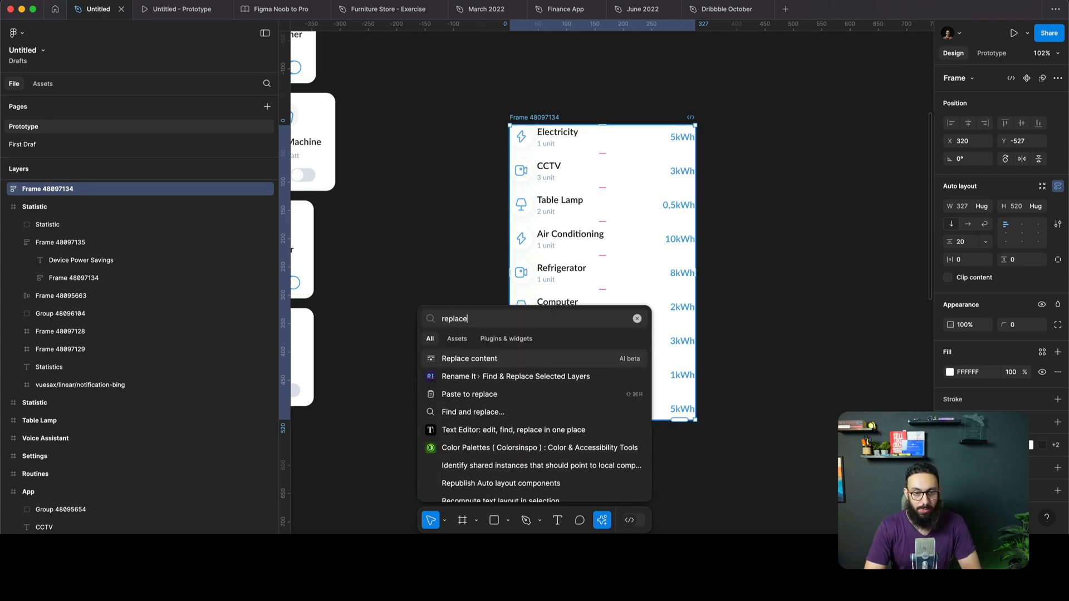
click(468, 359)
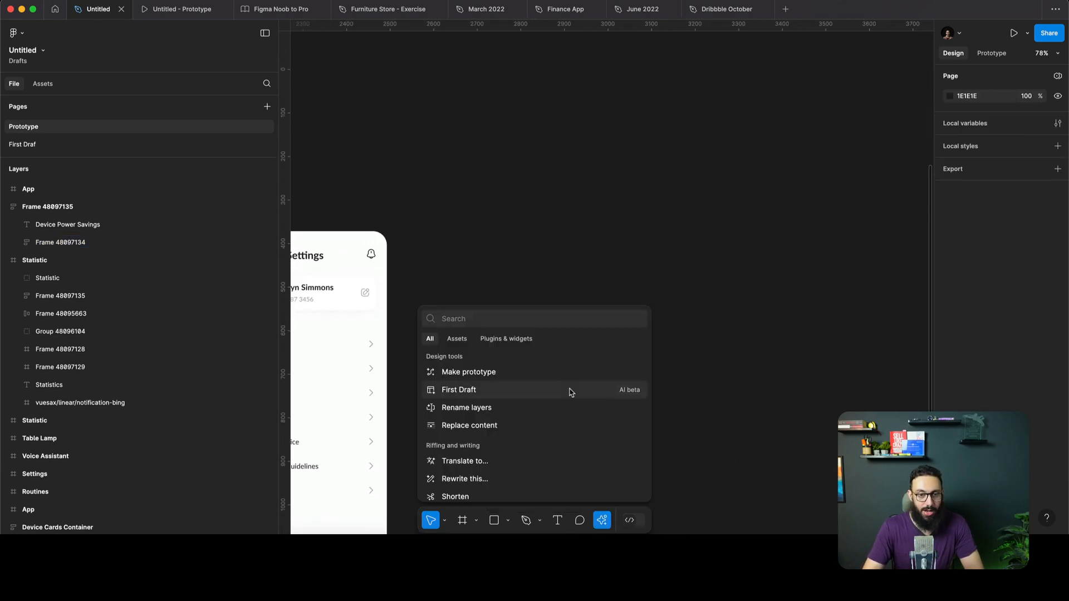
Use Make an image with the prompt 'Create a 3d cube on top of a 3d cone' and generate it.
text(make an i)
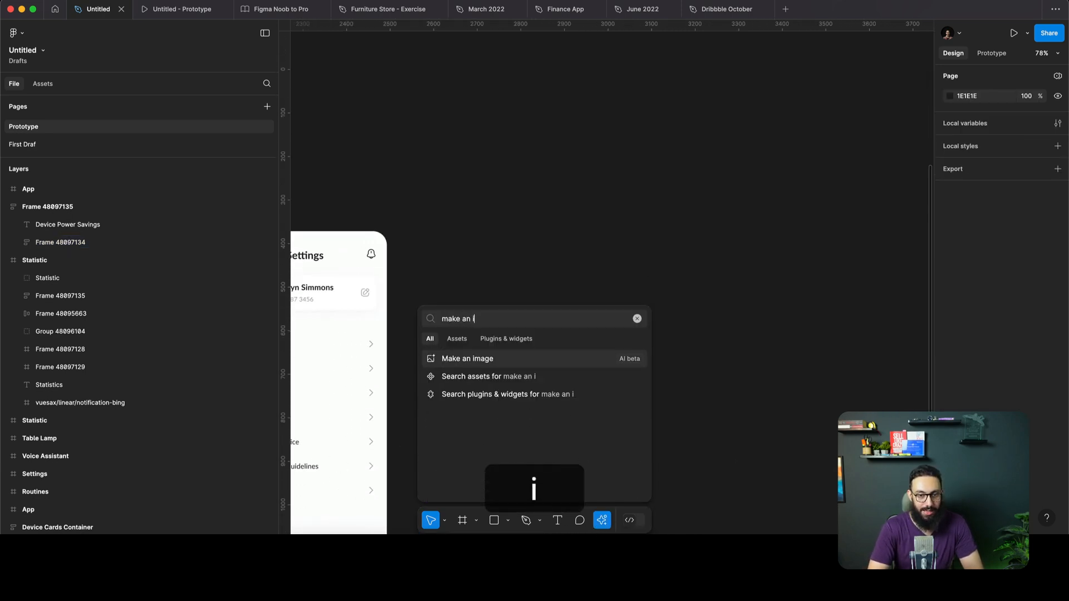
click(468, 359)
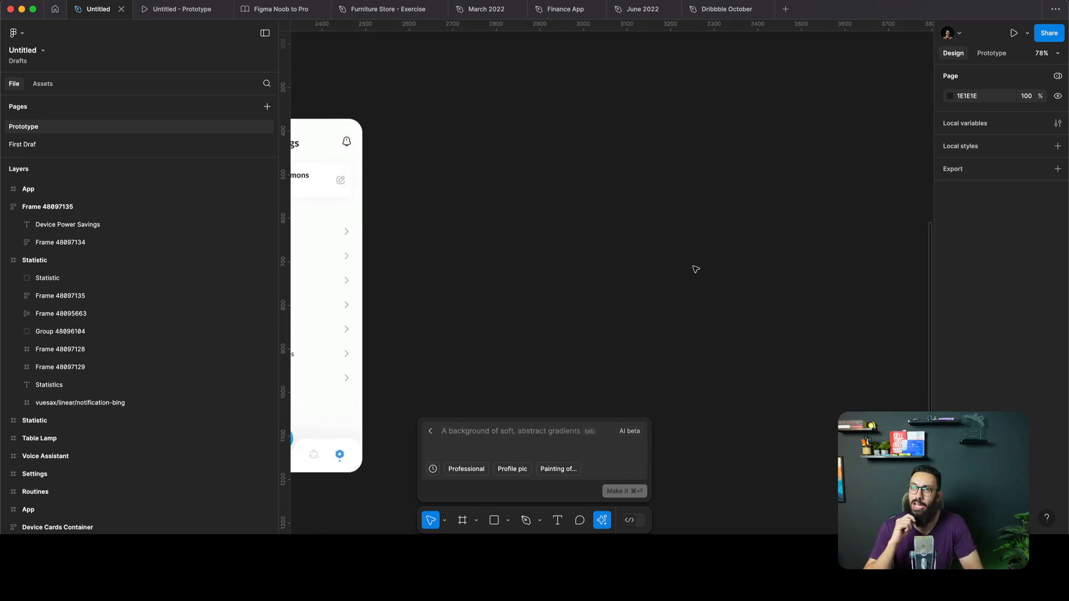
text(Des)
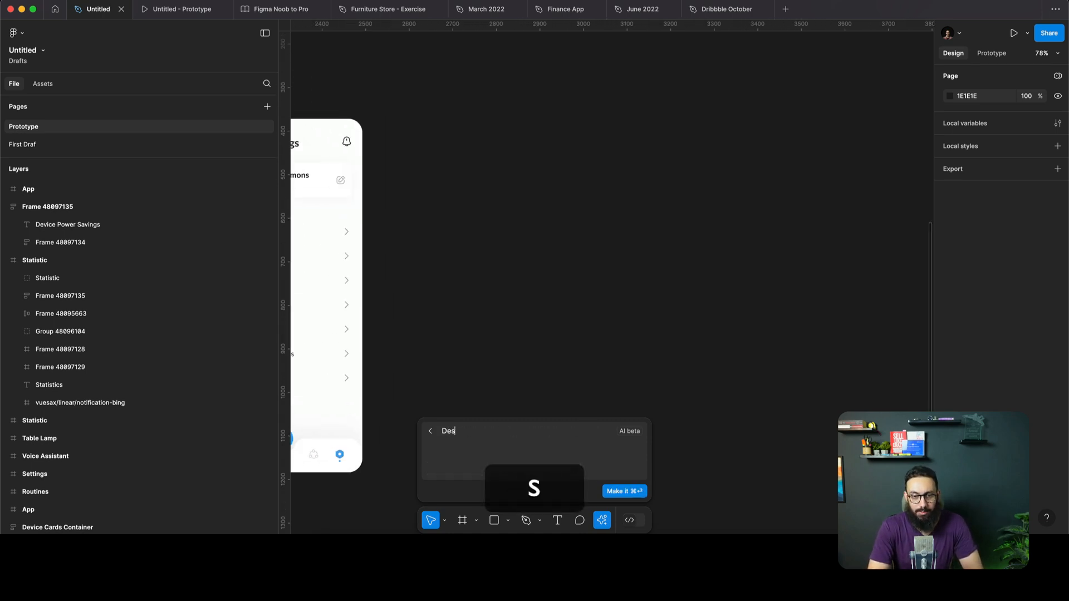
text(Create a 3d)
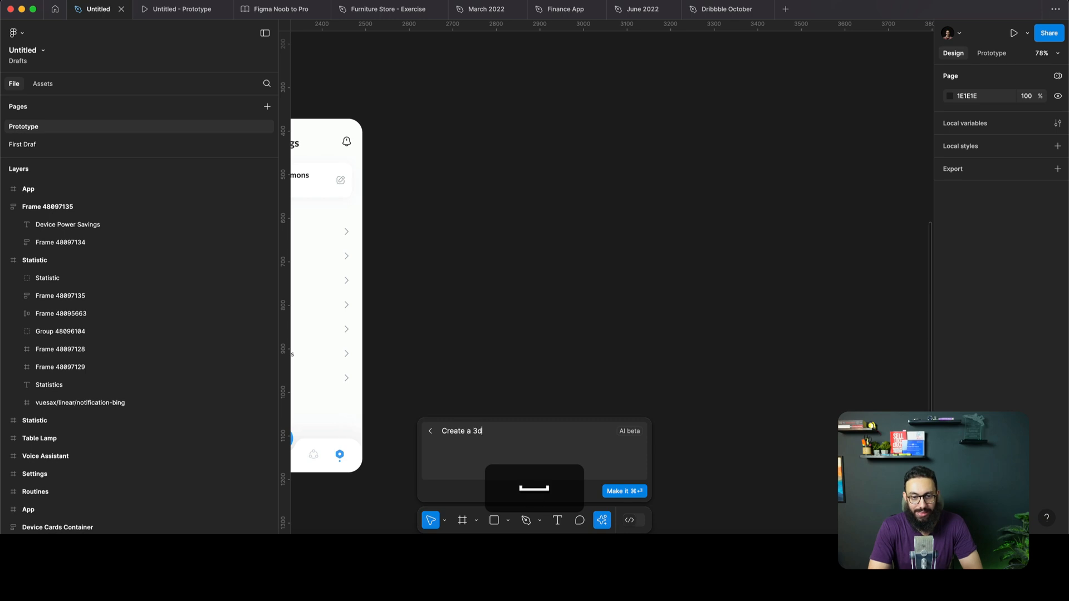
text(cube on top of)
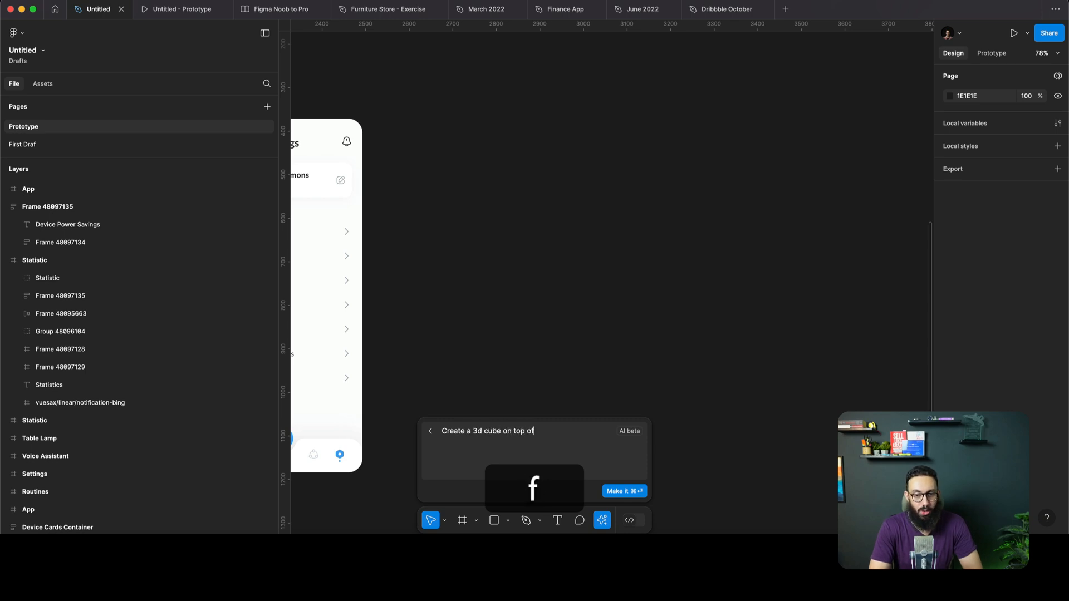
text(a 3d cyli)
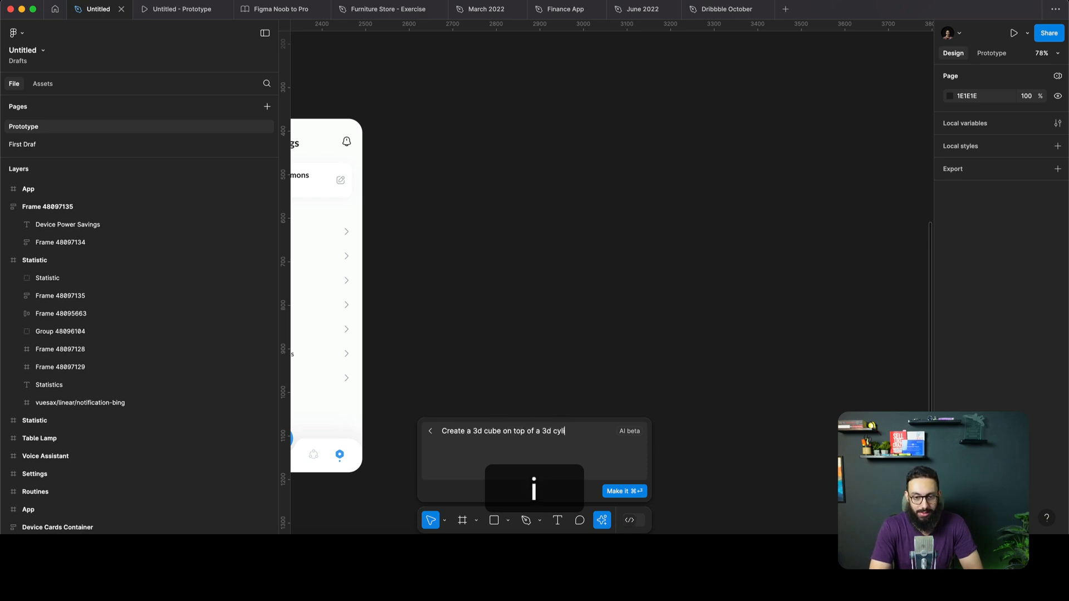
text(cone on a gray surfa)
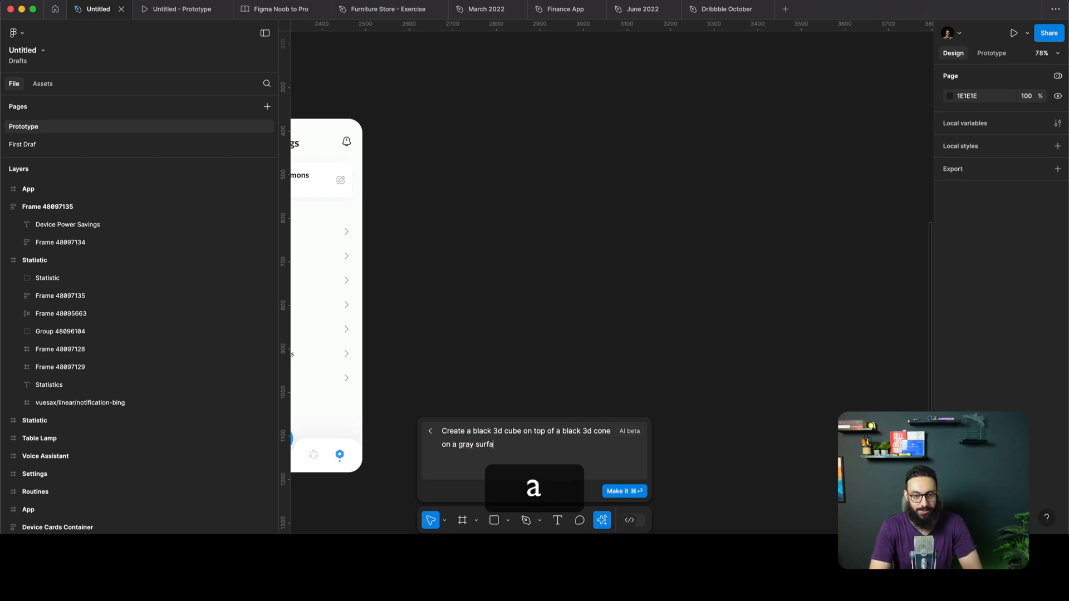
click(623, 491)
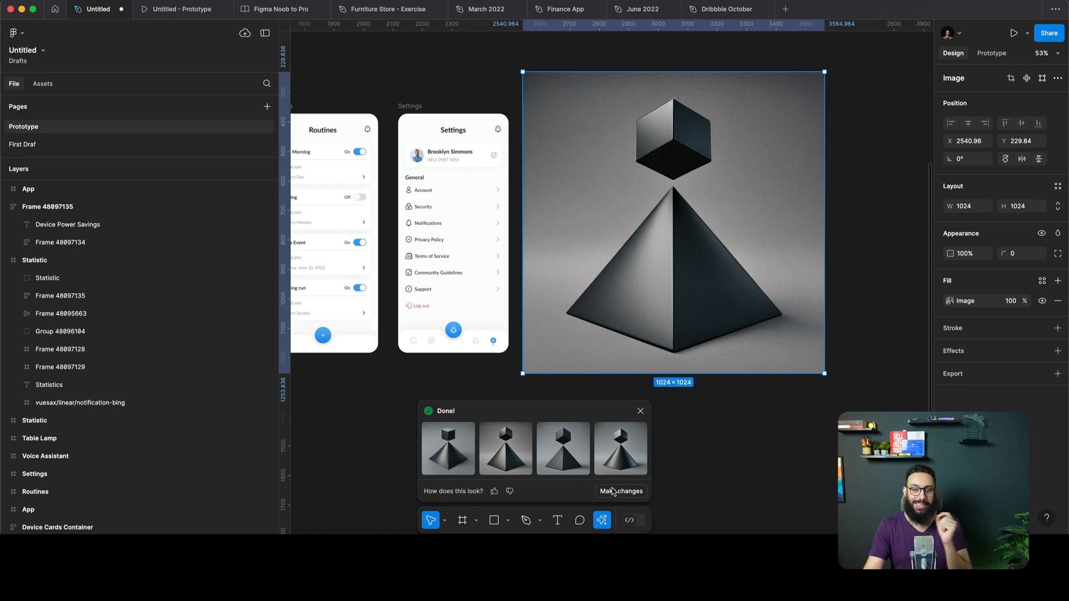
Remove the image's gray background with AI and draw a light gray rectangle behind the shapes.
click(621, 491)
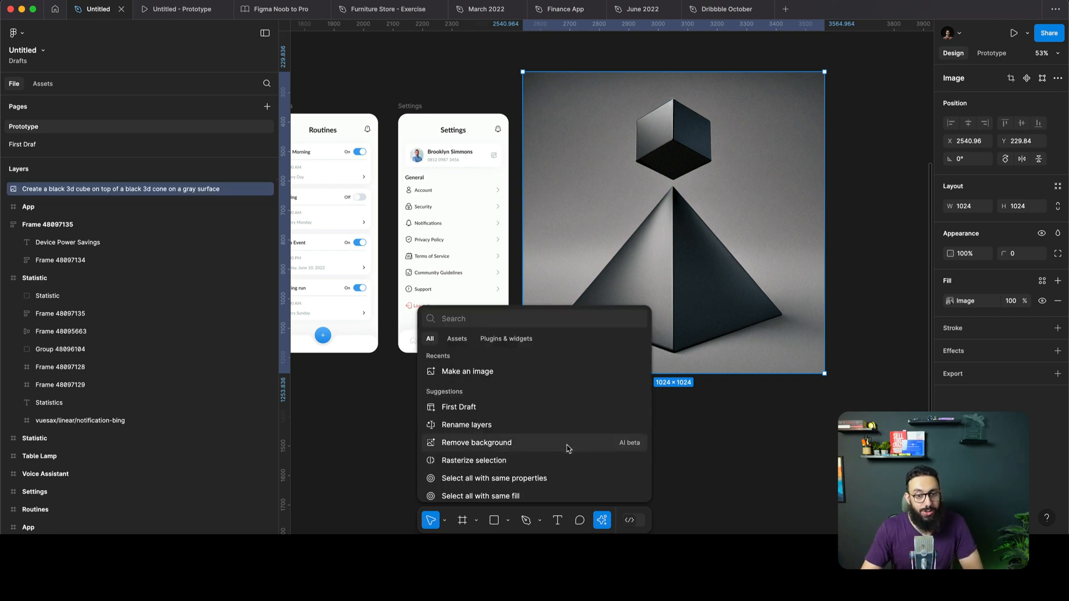
click(476, 443)
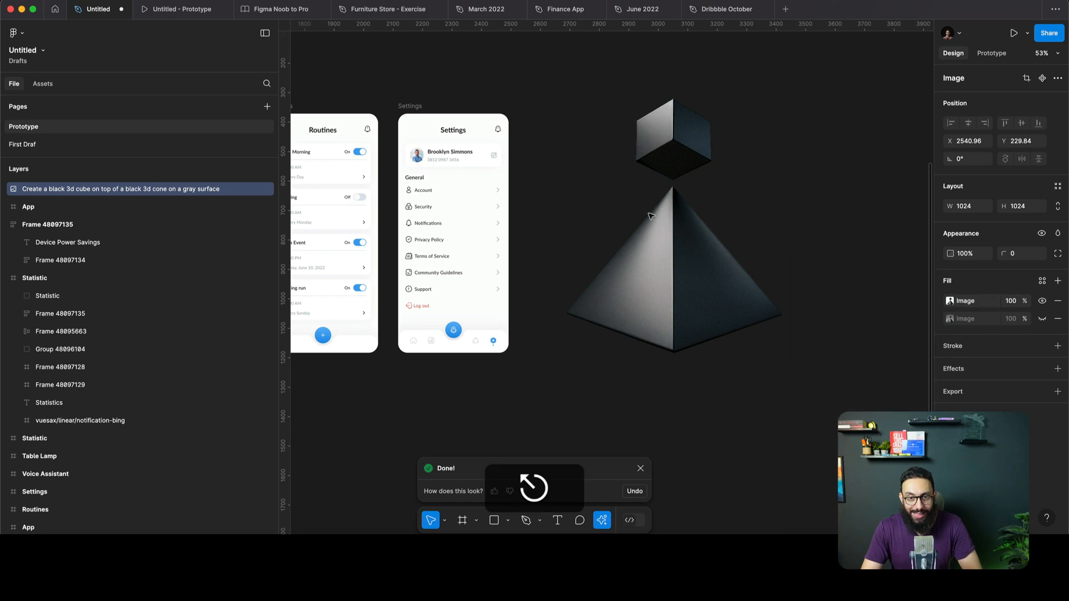
drag(546, 177, 797, 419)
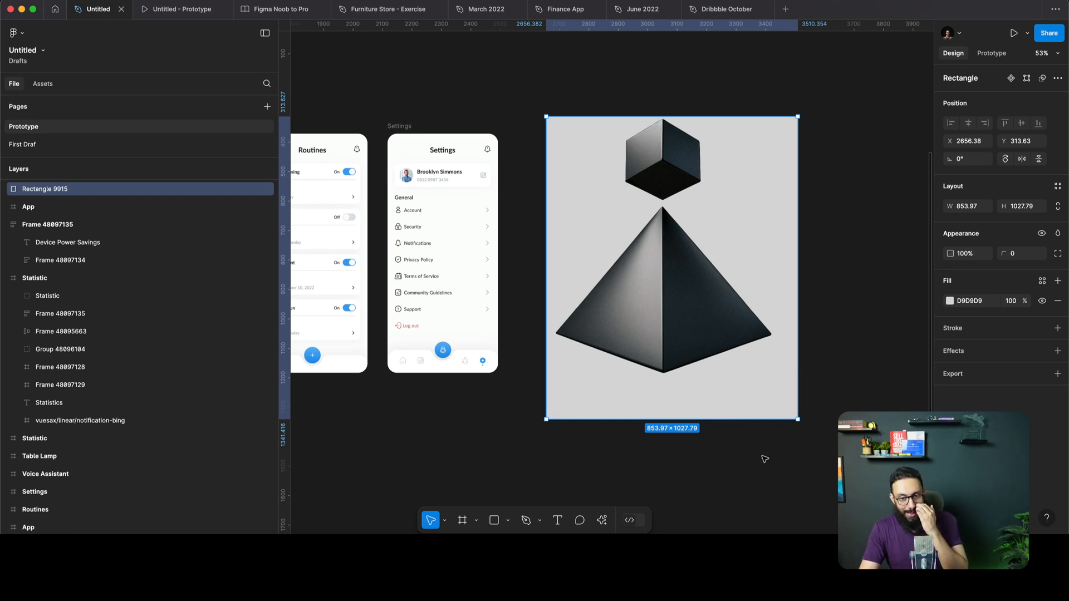
Deselect, reopen the AI actions list and scroll to Translate, Rewrite, Shorten and Remove background.
click(595, 493)
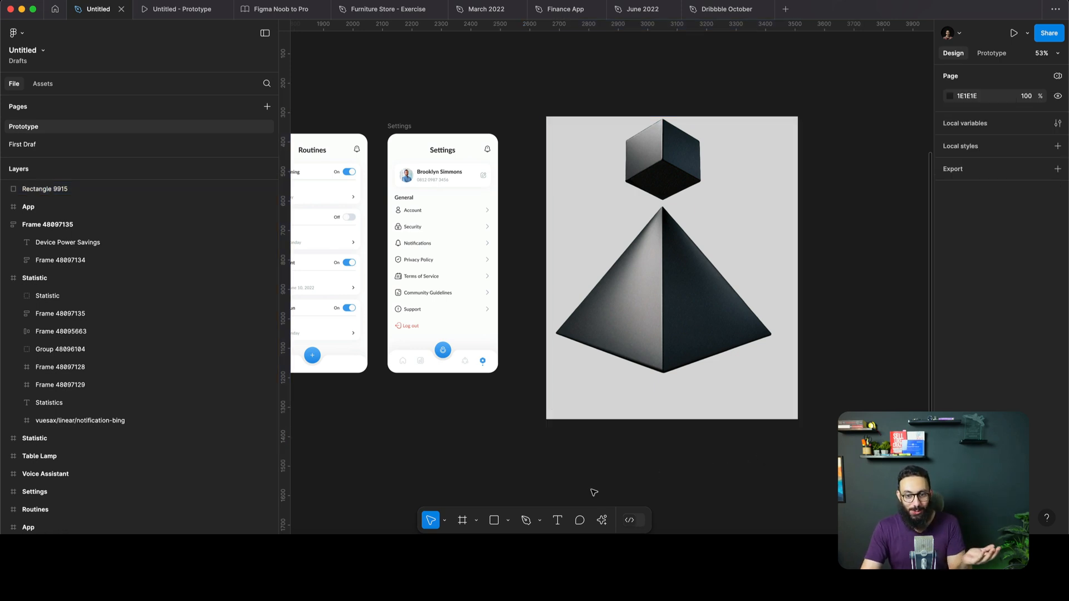
click(601, 521)
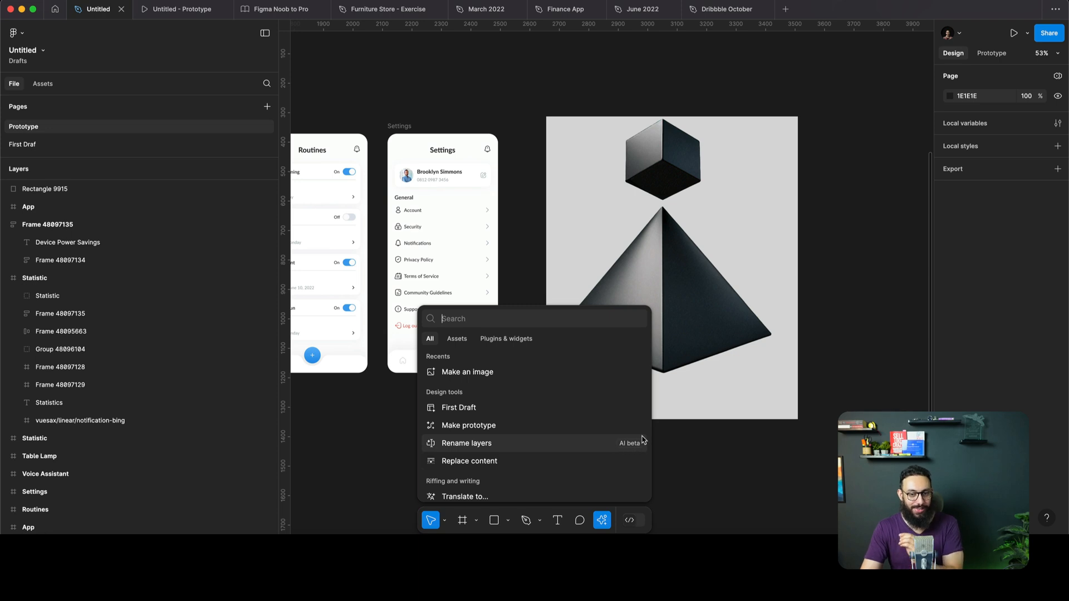
scroll(down, 3)
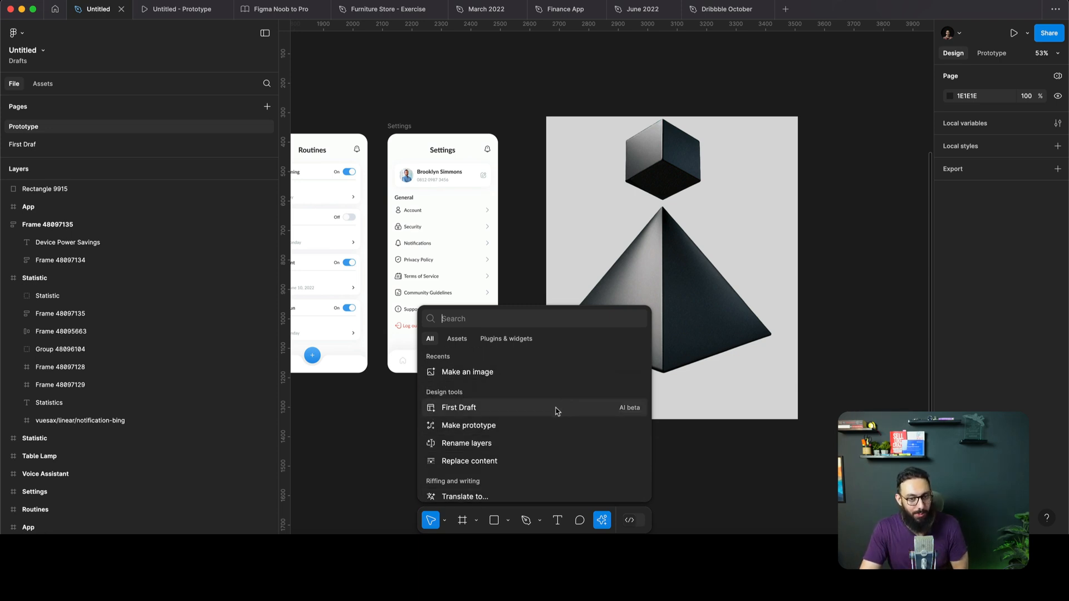
scroll(down, 3)
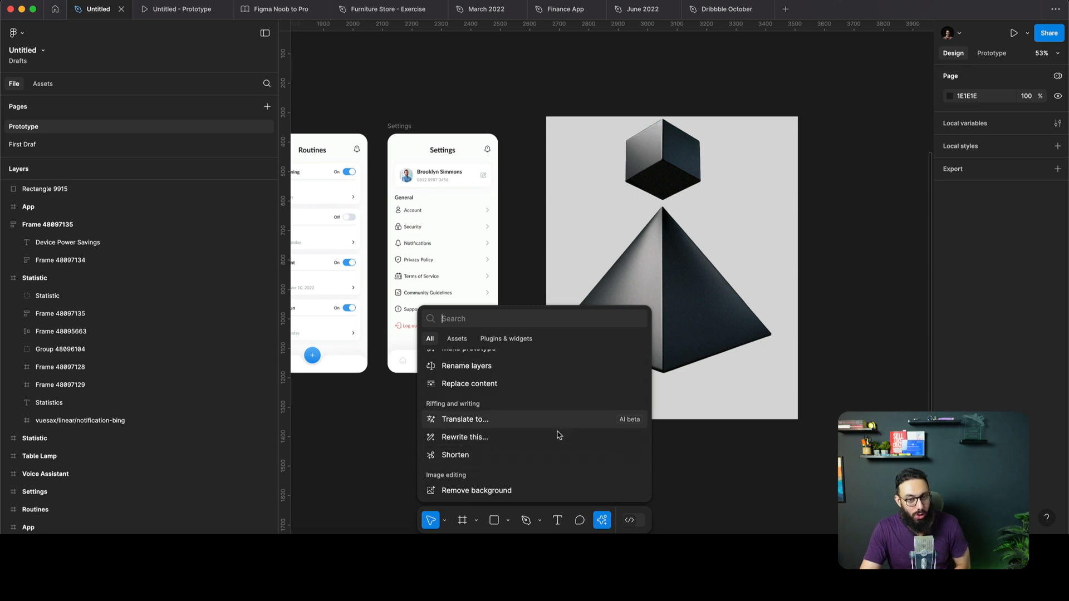